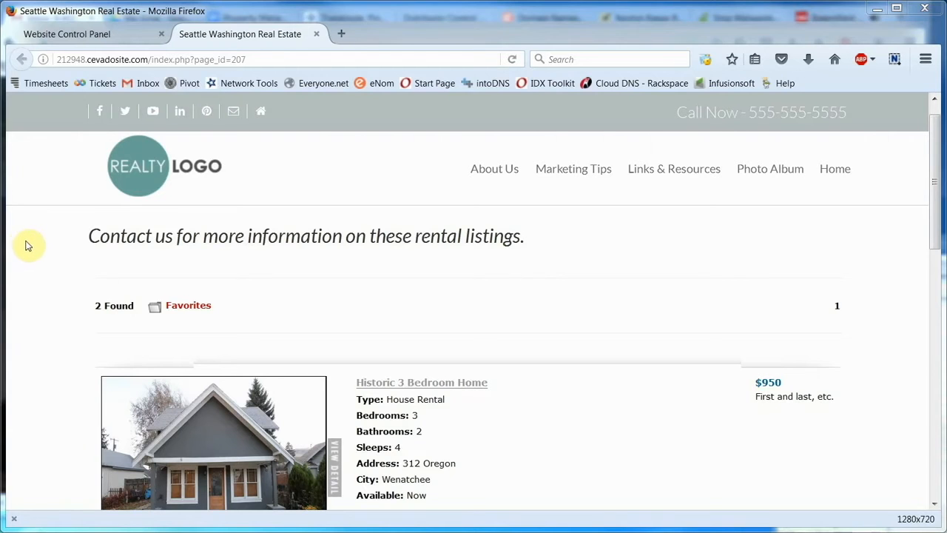
Switch to the Website Control Panel and open Property Management under Edit Site.
scroll(down, 3)
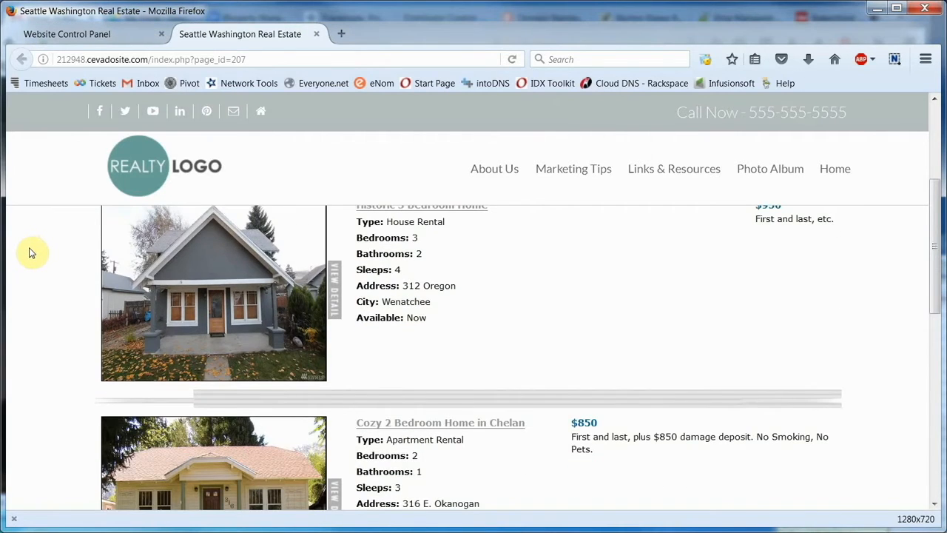
scroll(down, 3)
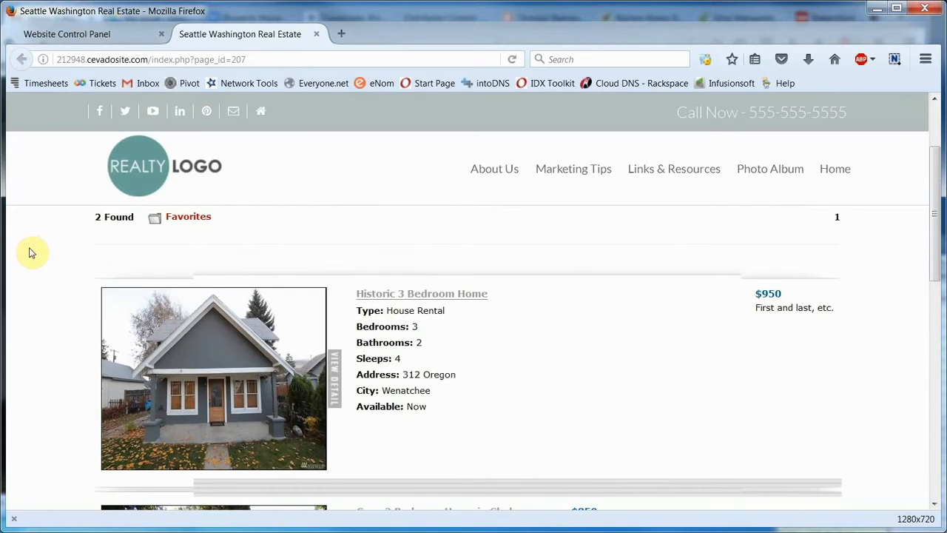
scroll(up, 3)
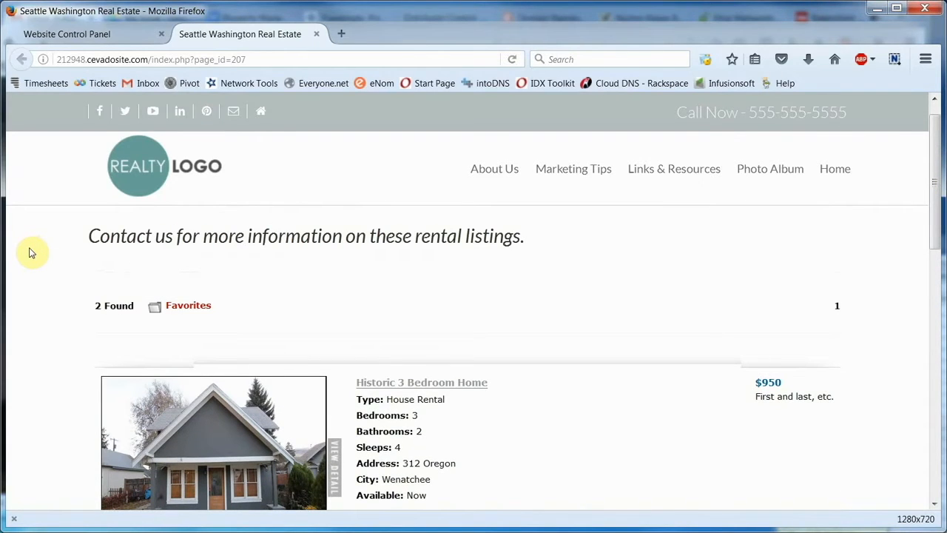
click(67, 34)
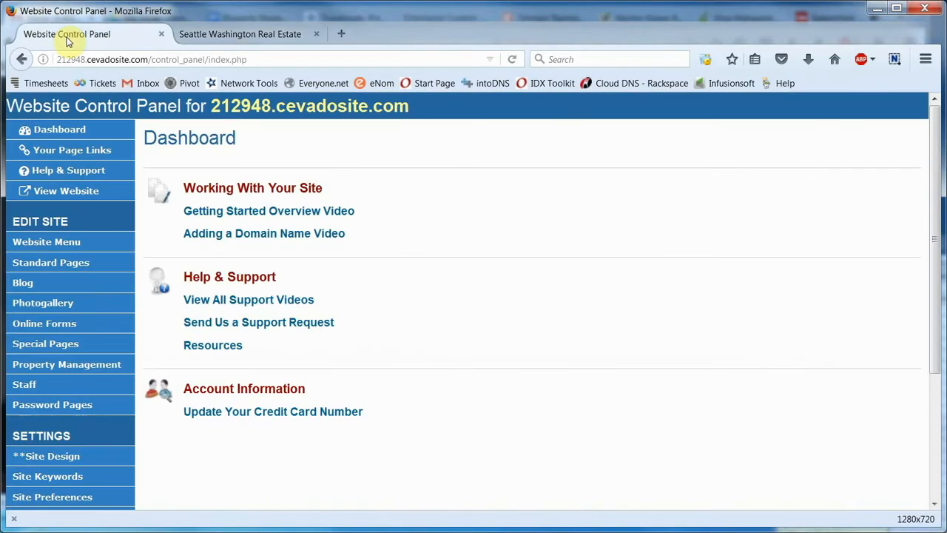
mouse_move(125, 368)
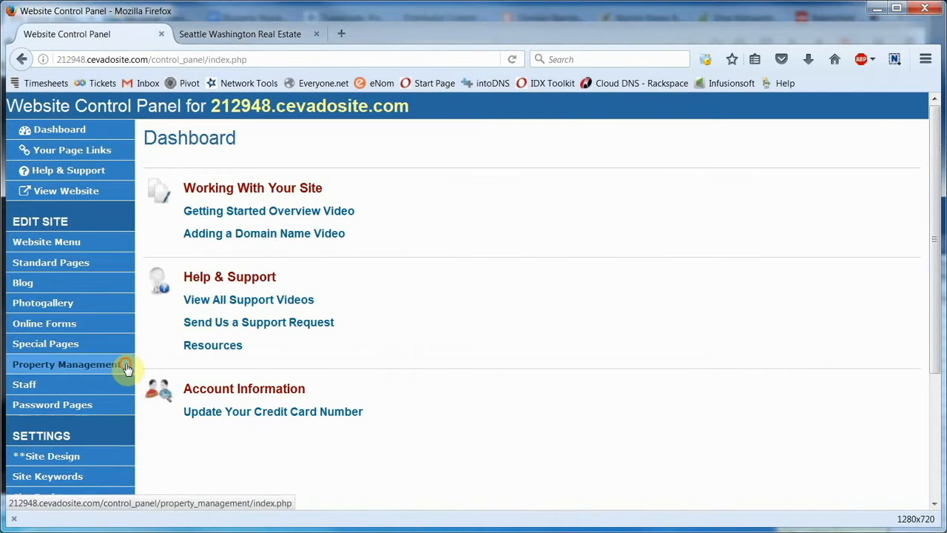
click(66, 364)
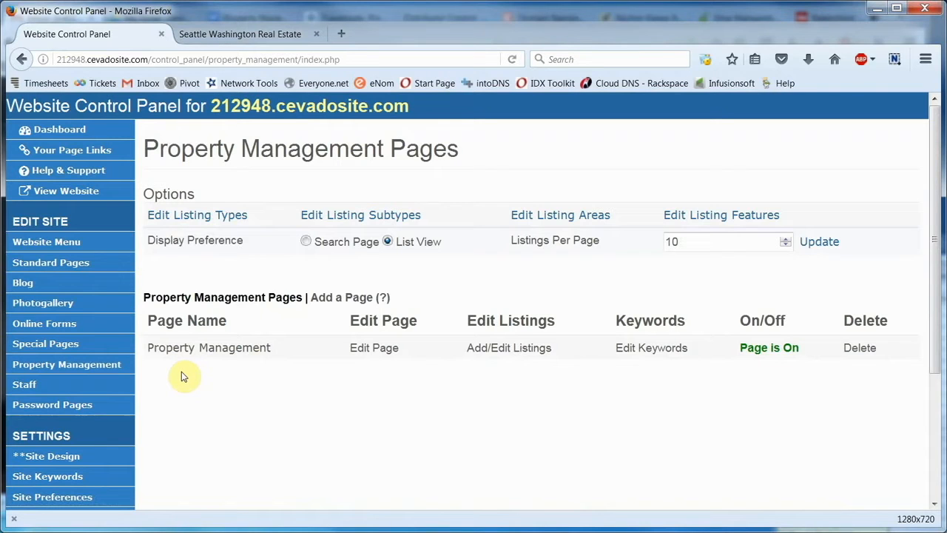
mouse_move(322, 309)
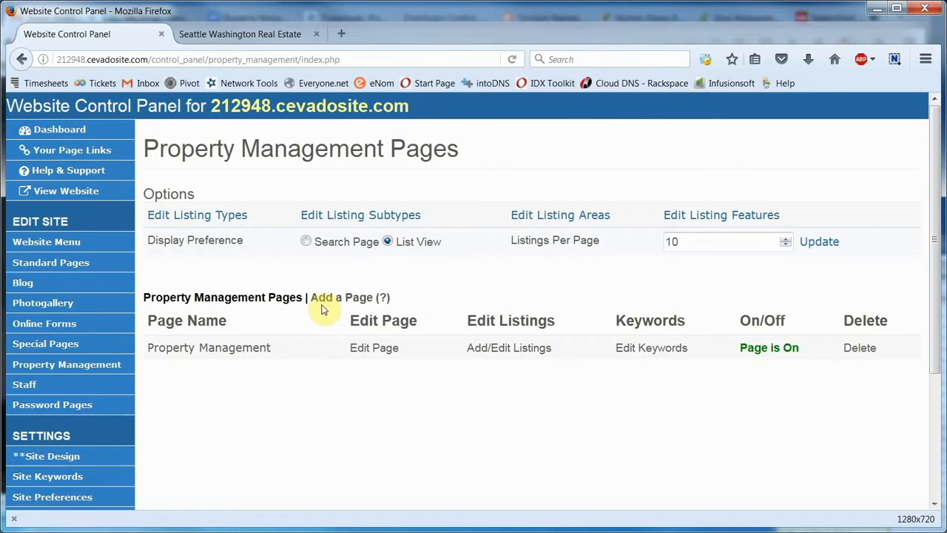
mouse_move(315, 302)
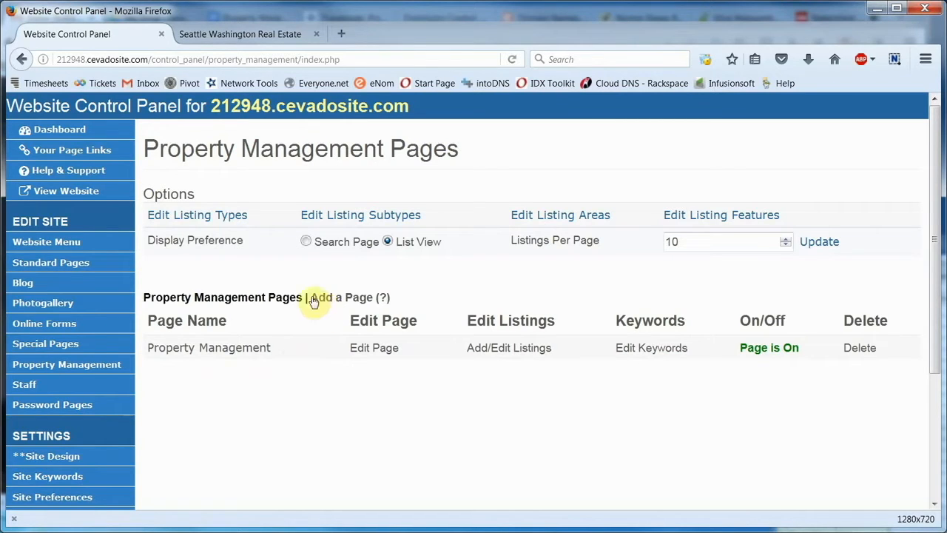
mouse_move(254, 197)
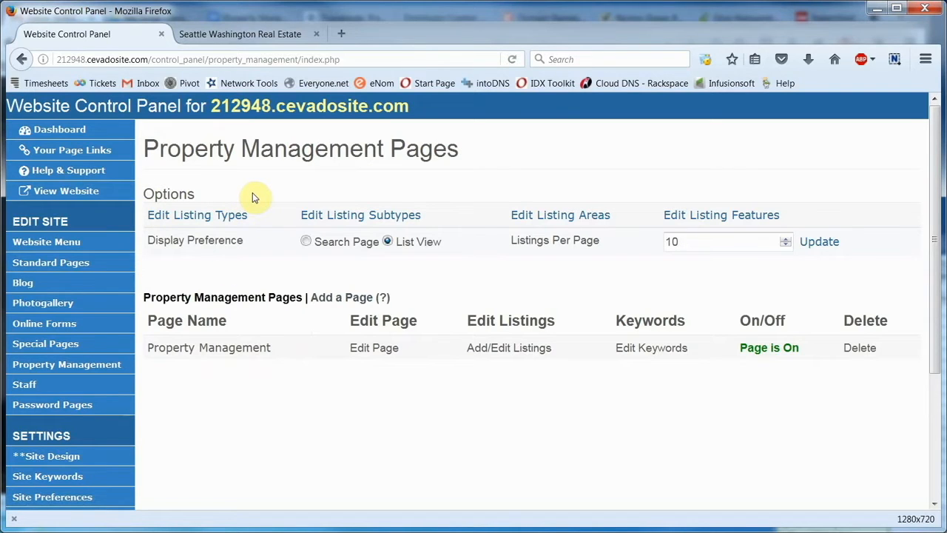
mouse_move(270, 198)
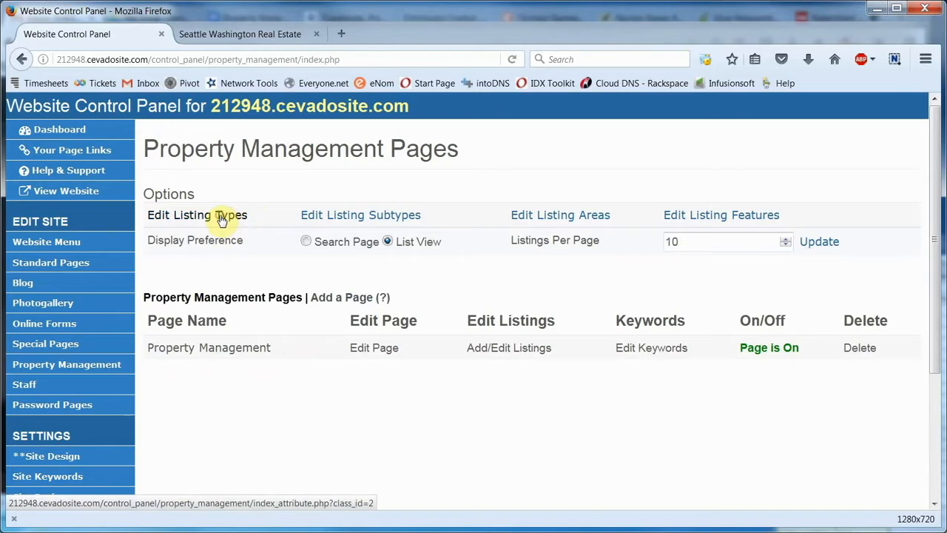
click(197, 214)
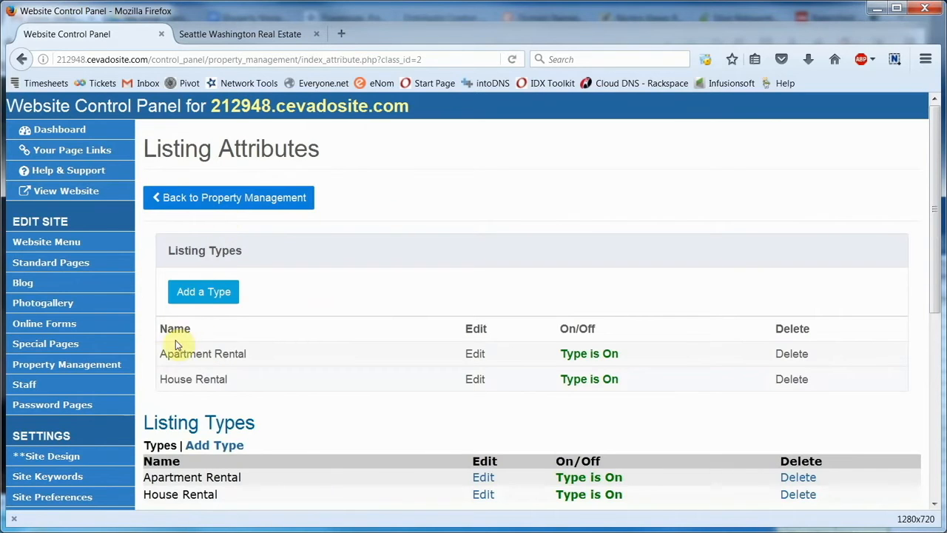
mouse_move(153, 392)
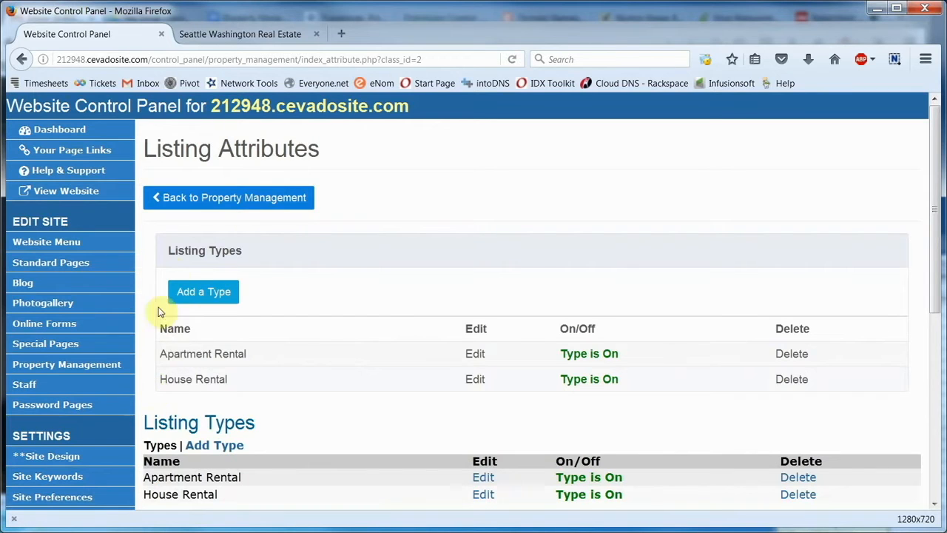
click(228, 198)
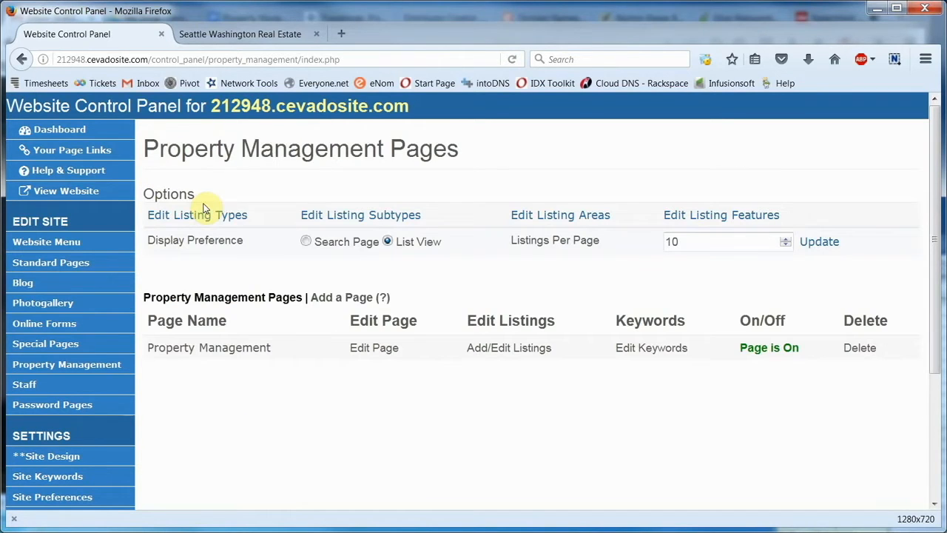
mouse_move(289, 223)
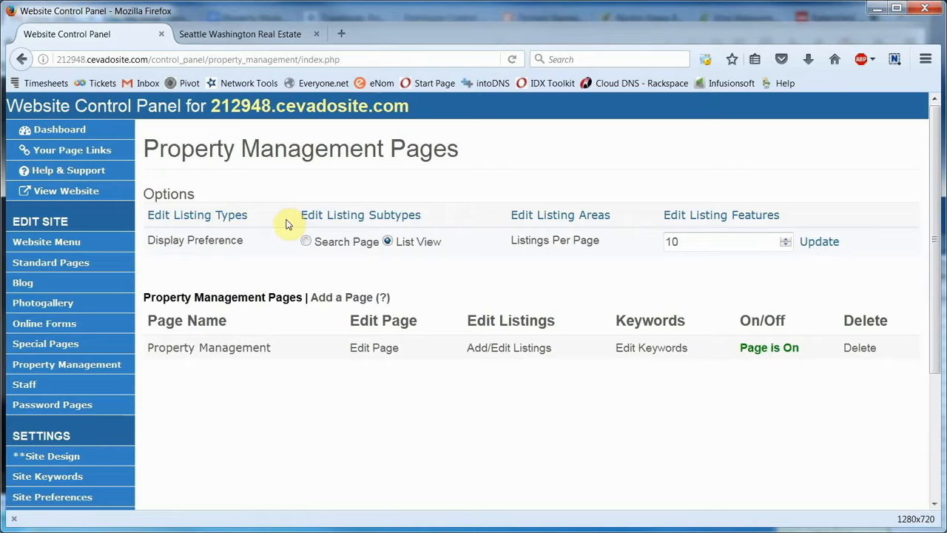
mouse_move(495, 213)
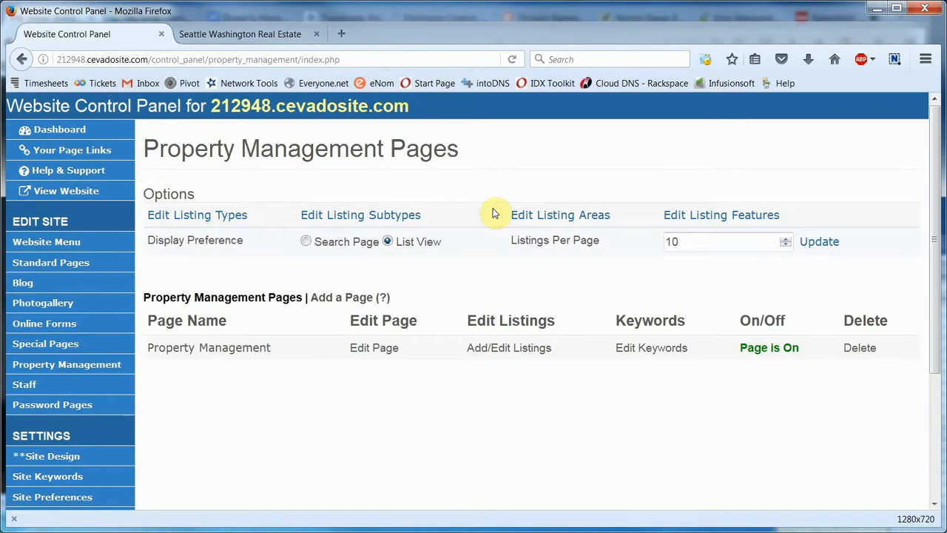
mouse_move(641, 194)
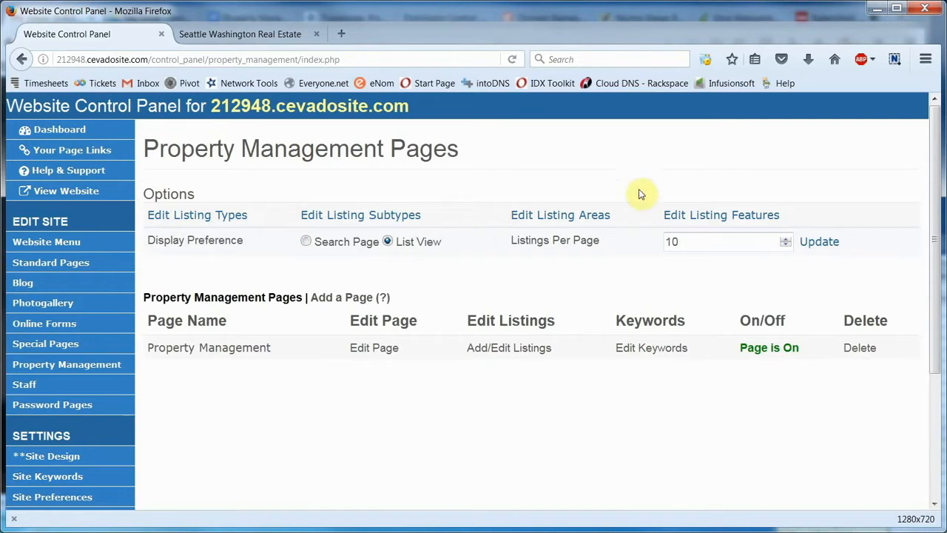
mouse_move(646, 221)
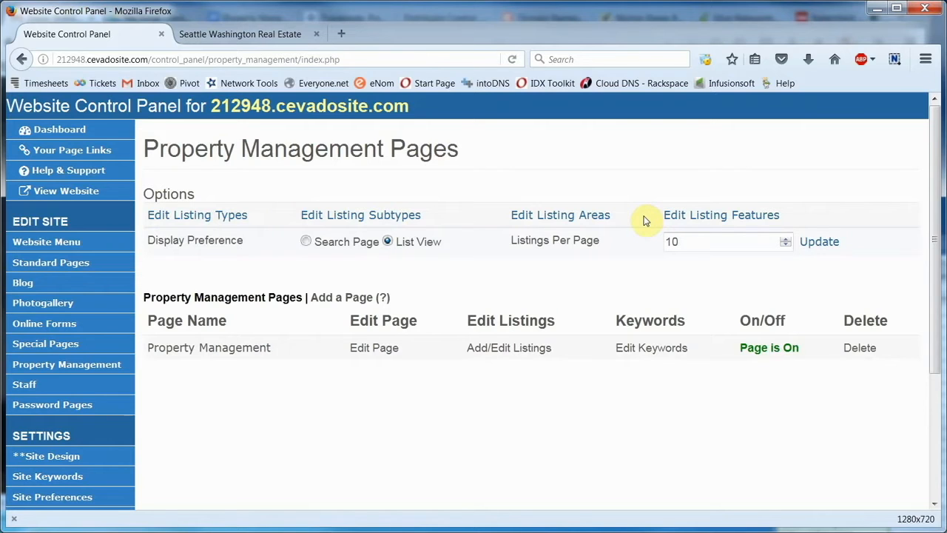
mouse_move(377, 257)
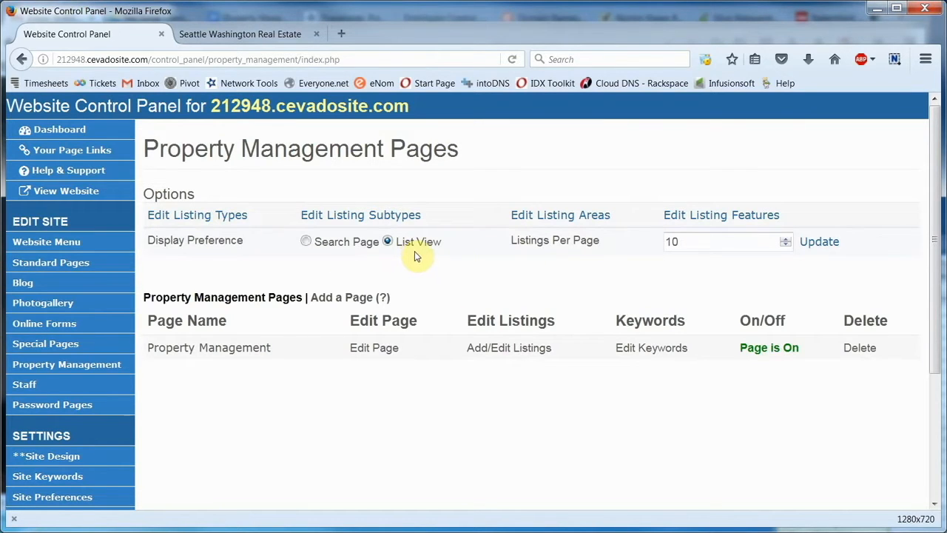
Preview the live real estate rentals page, then return to the control panel.
click(240, 34)
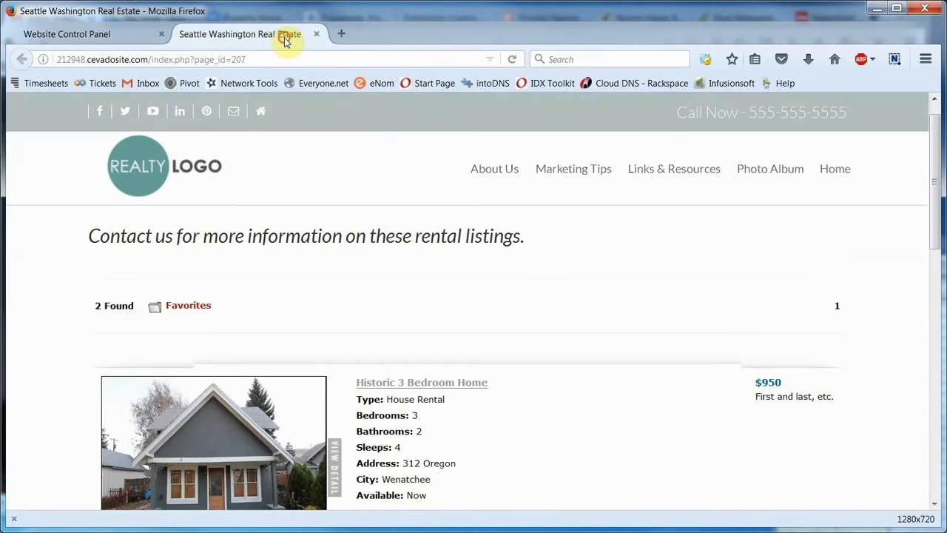
scroll(down, 3)
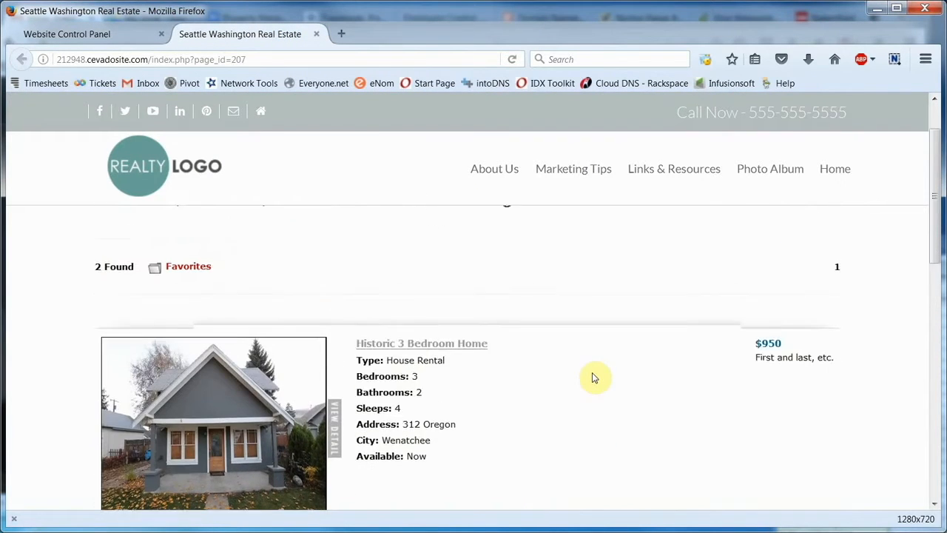
scroll(up, 3)
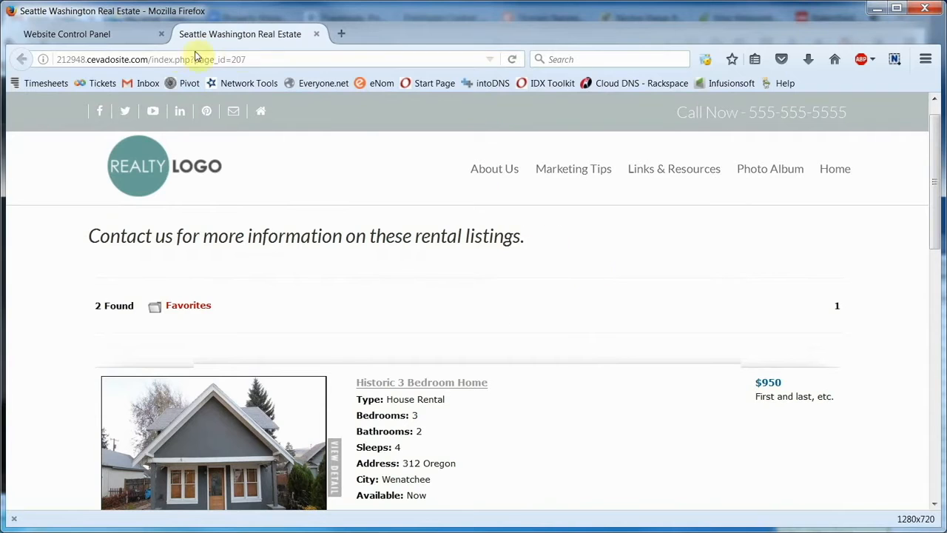
click(67, 34)
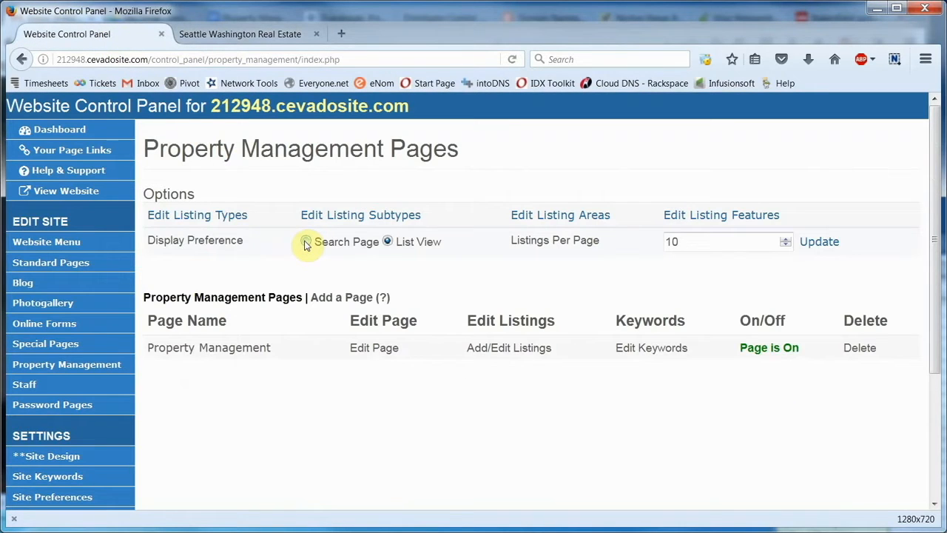
Set listings to display as Search Page, check the reloaded live site, then restore List View.
click(306, 241)
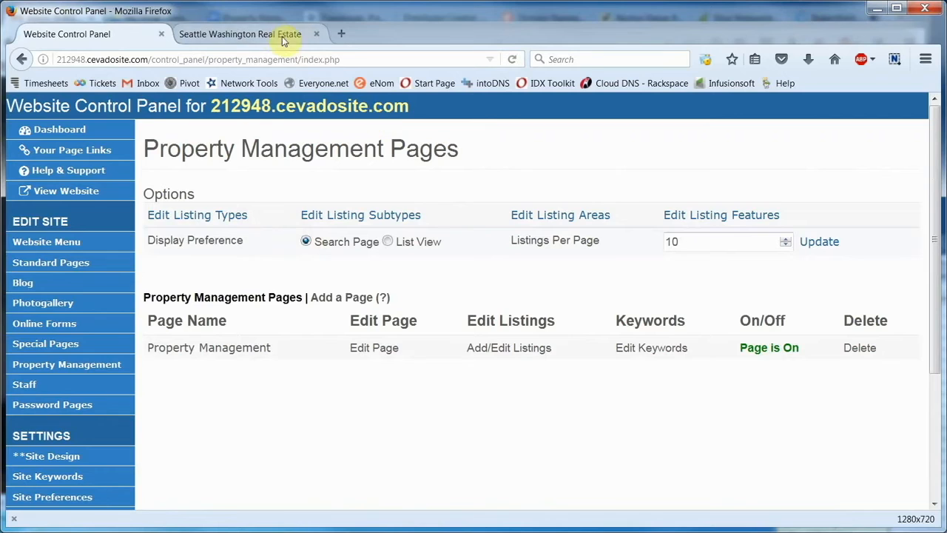
click(240, 34)
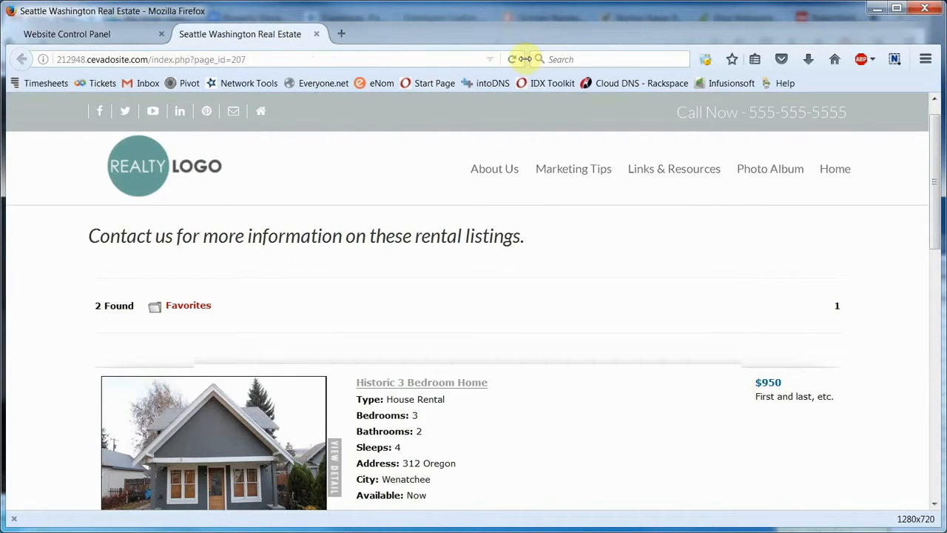
click(524, 59)
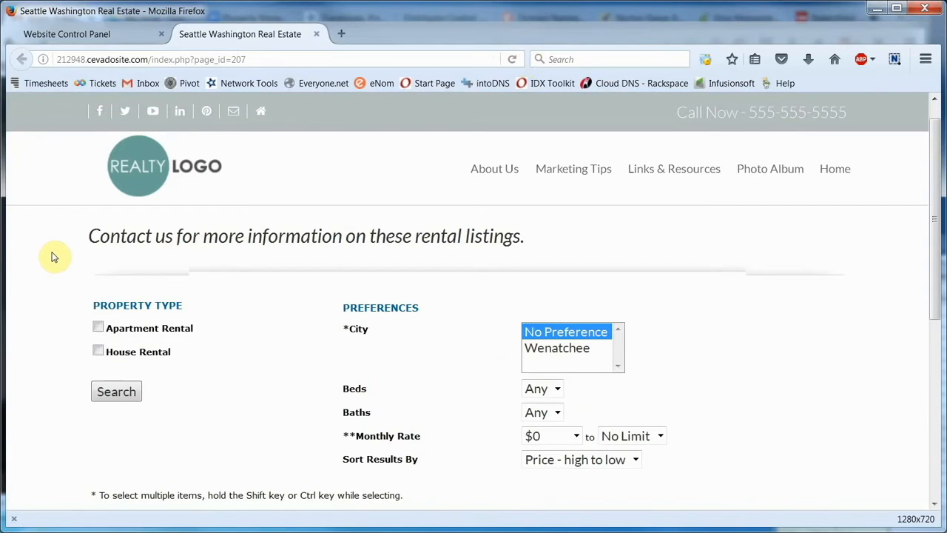
click(67, 34)
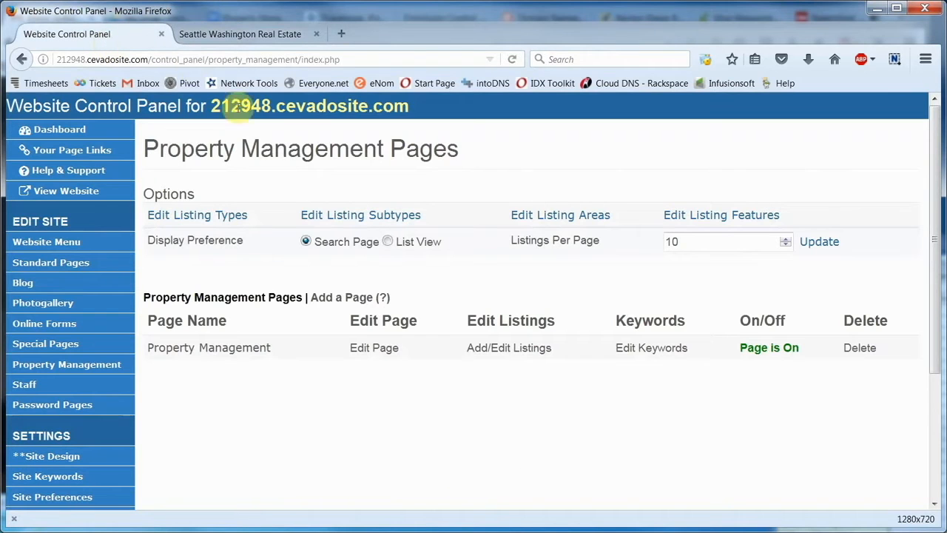
click(388, 242)
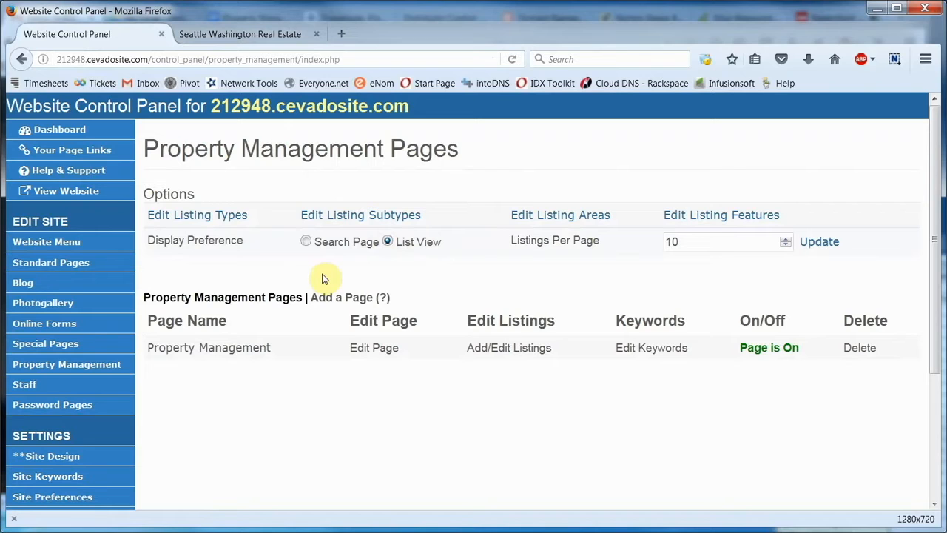
mouse_move(355, 374)
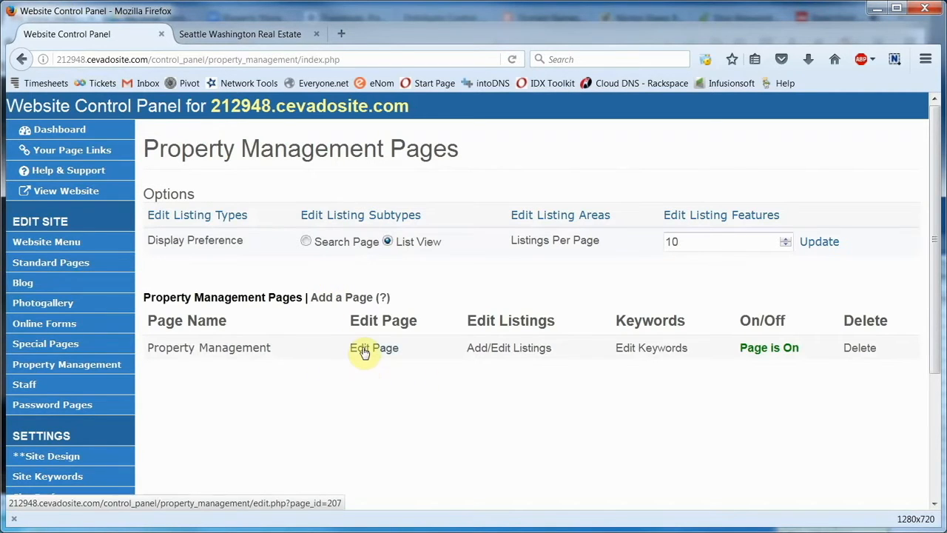
Rename the Property Management page to 'Residential Rentals' and save it with Update Page.
click(373, 347)
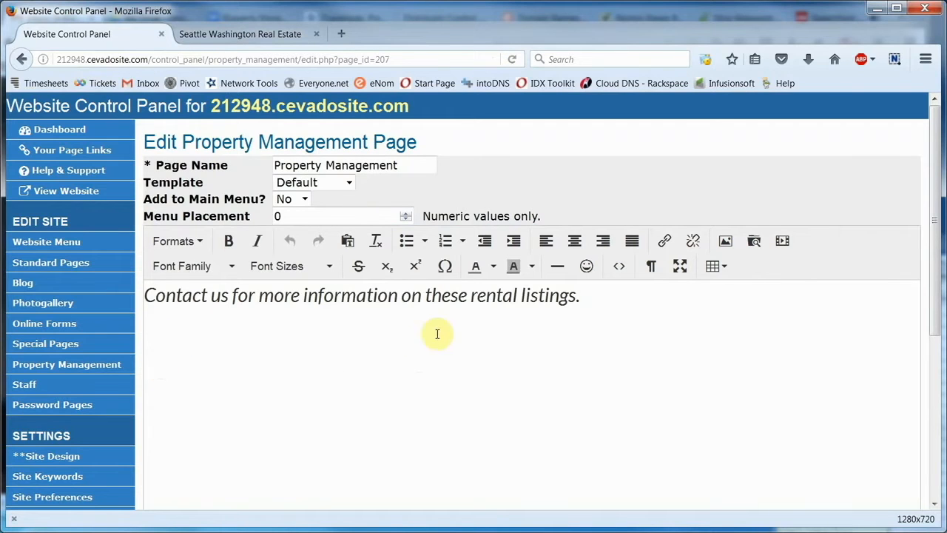
mouse_move(166, 340)
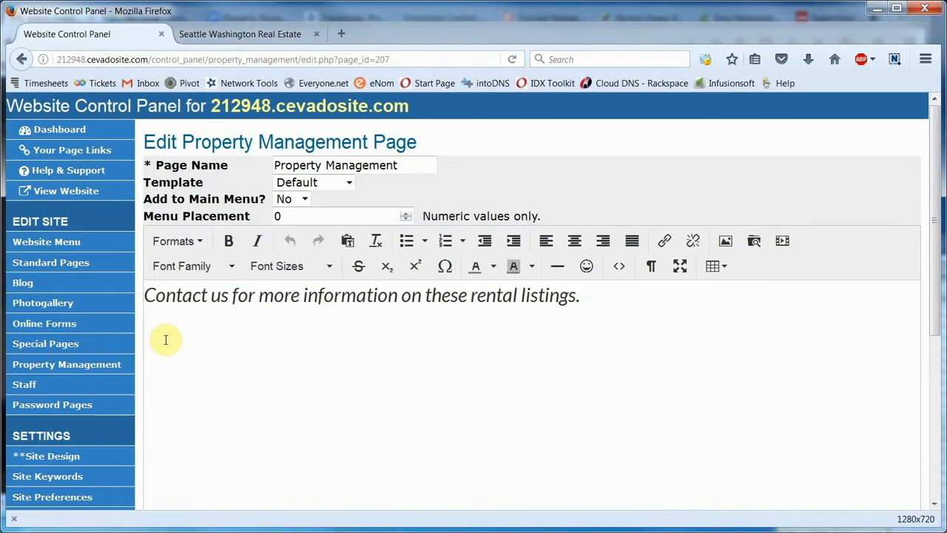
double_click(368, 165)
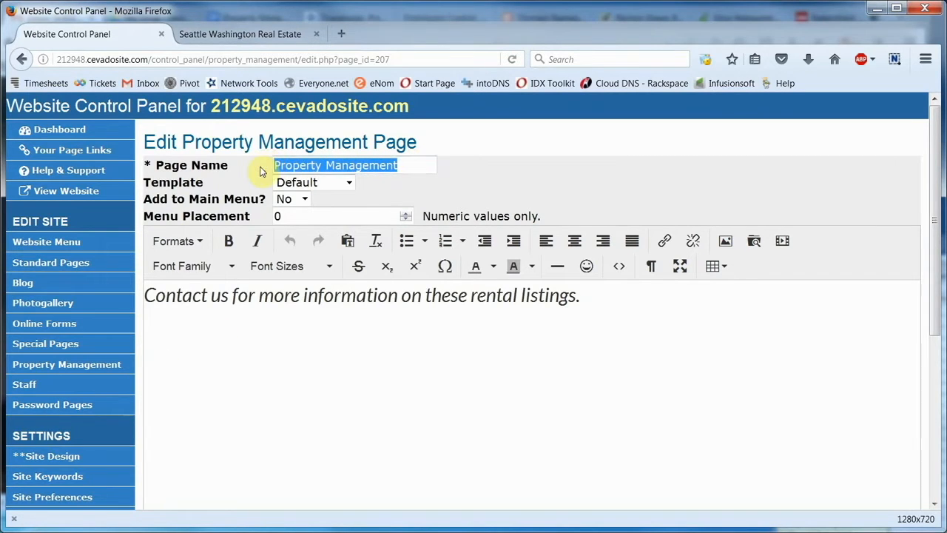
text(Resident)
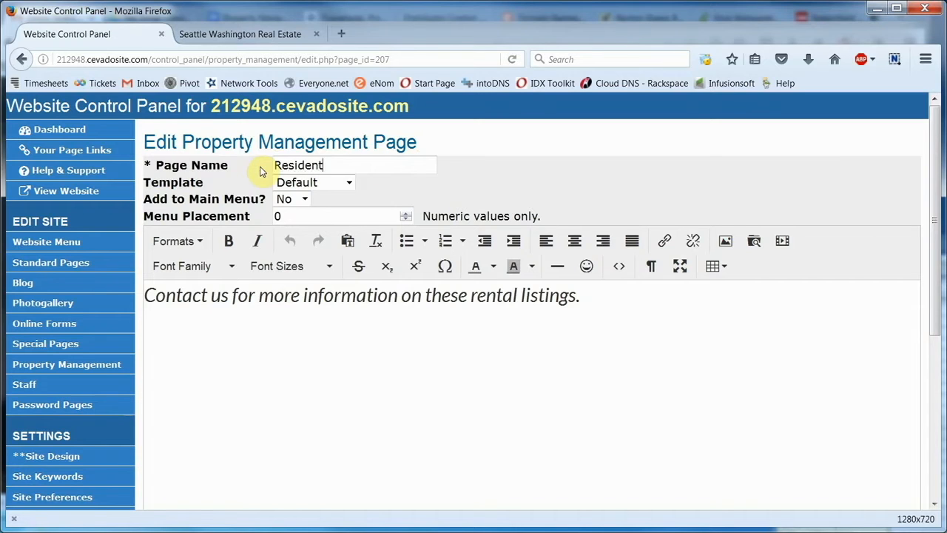
text(ial Renta)
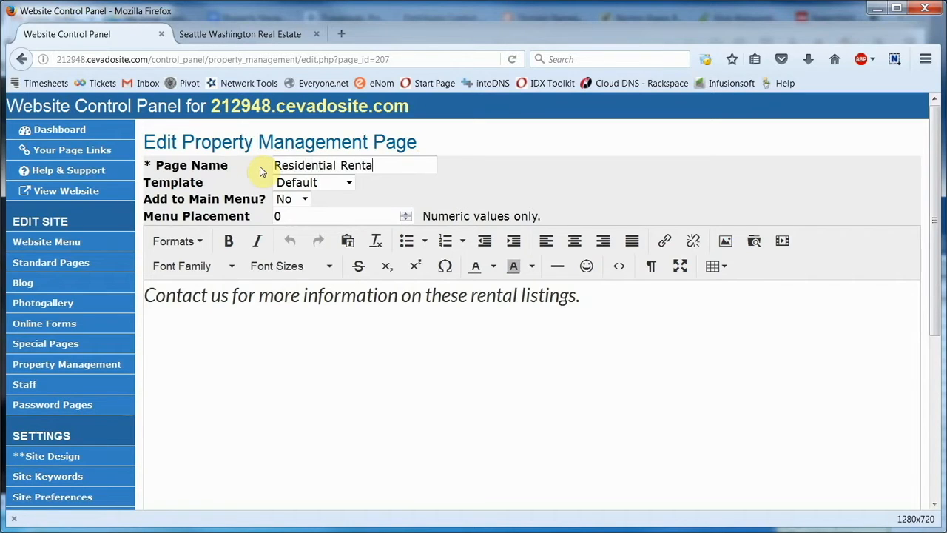
text(ls)
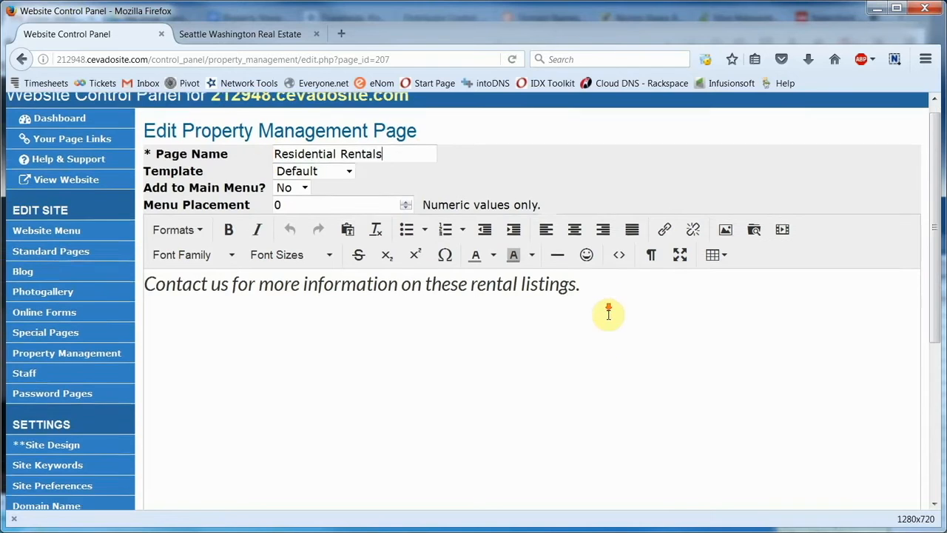
scroll(down, 3)
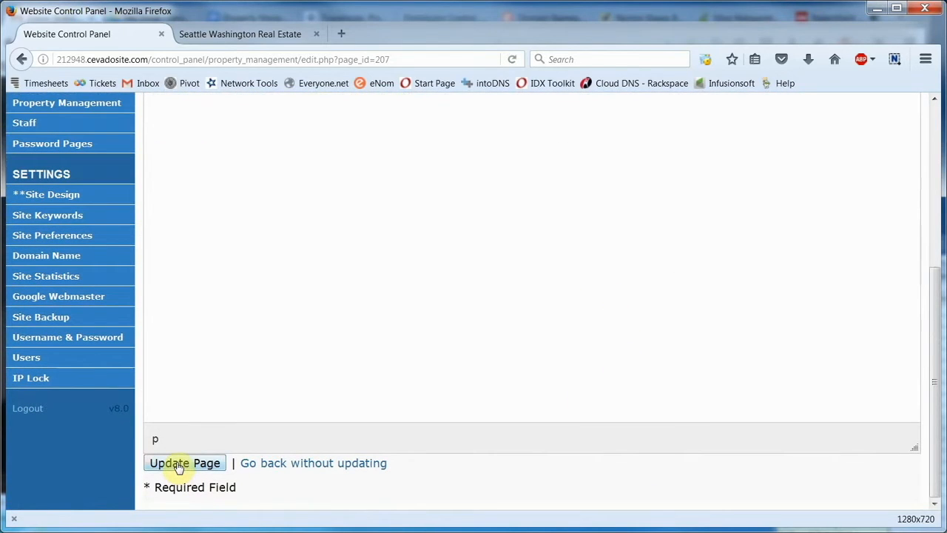
click(184, 462)
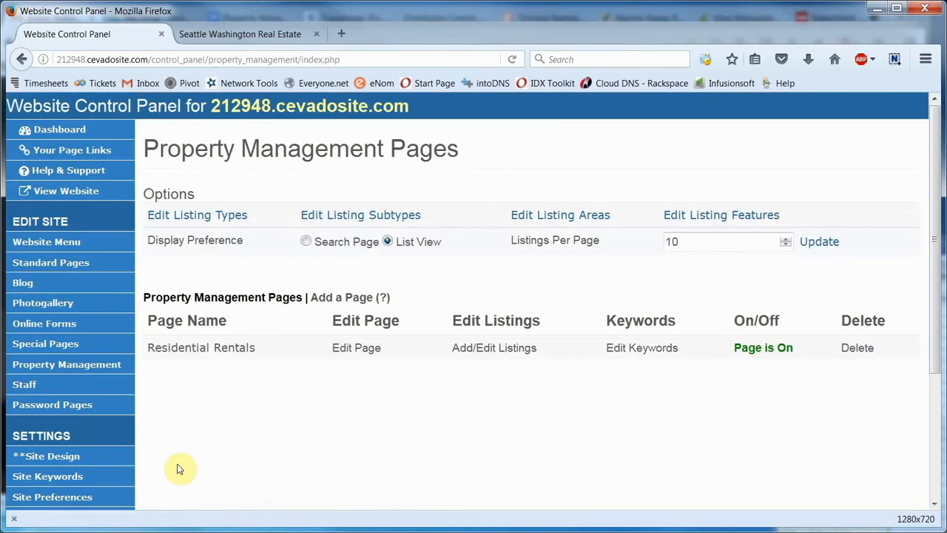
mouse_move(331, 468)
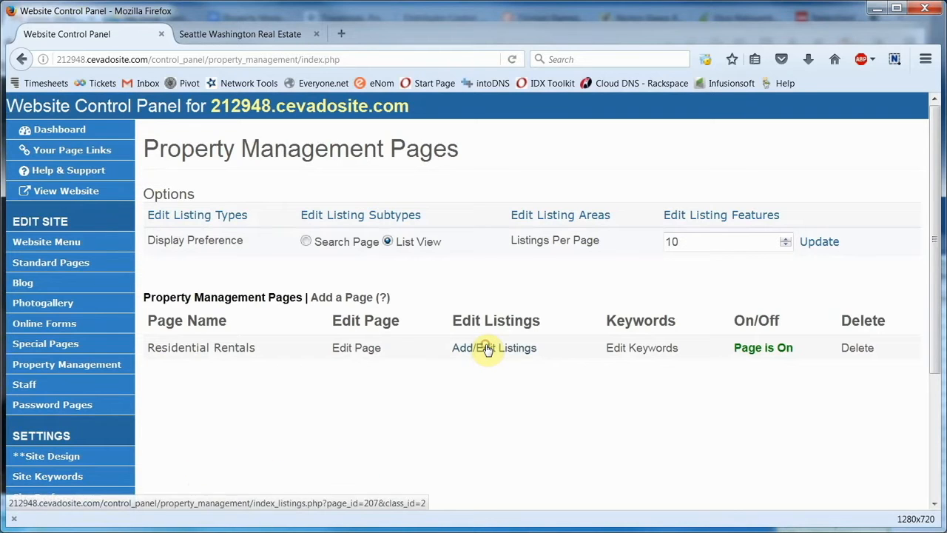
Open the Residential Rentals listings and toggle the Apartment Rental listing off and back on.
click(494, 348)
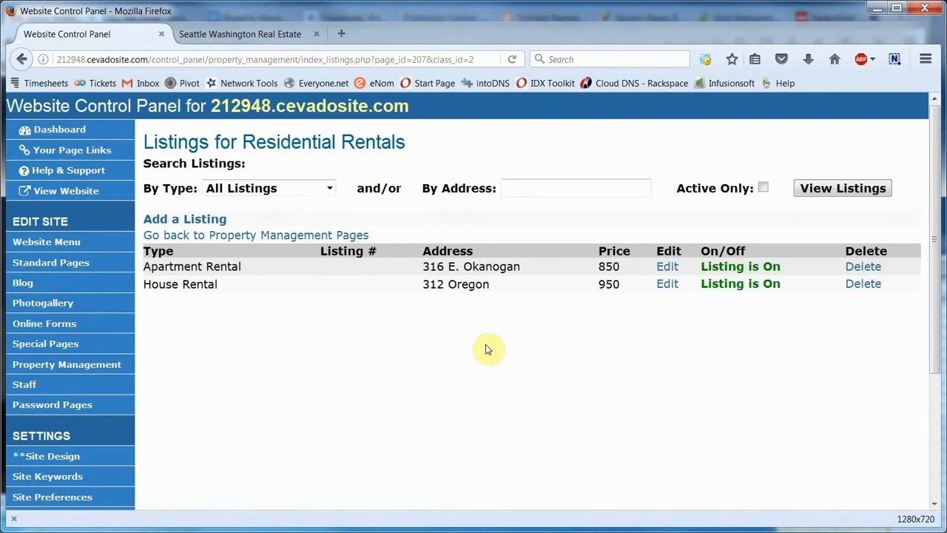
mouse_move(130, 262)
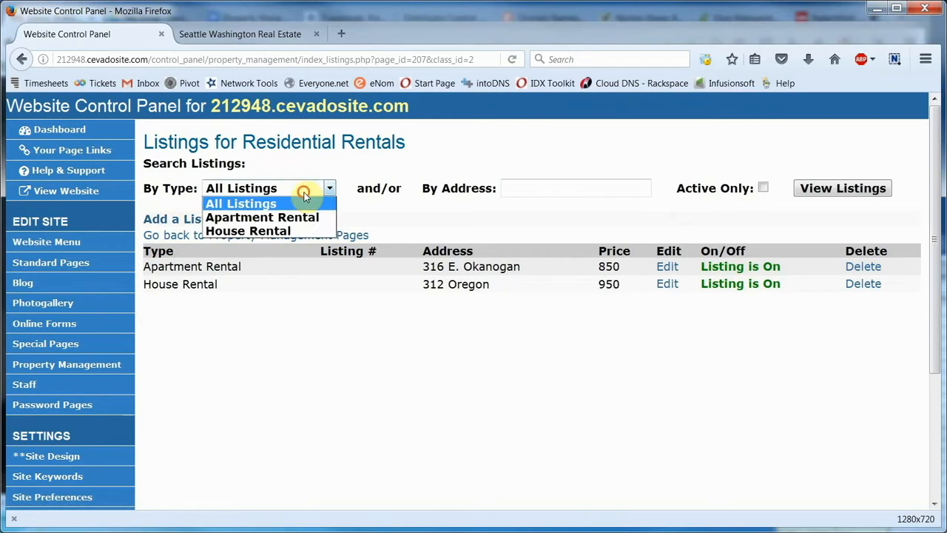
mouse_move(319, 162)
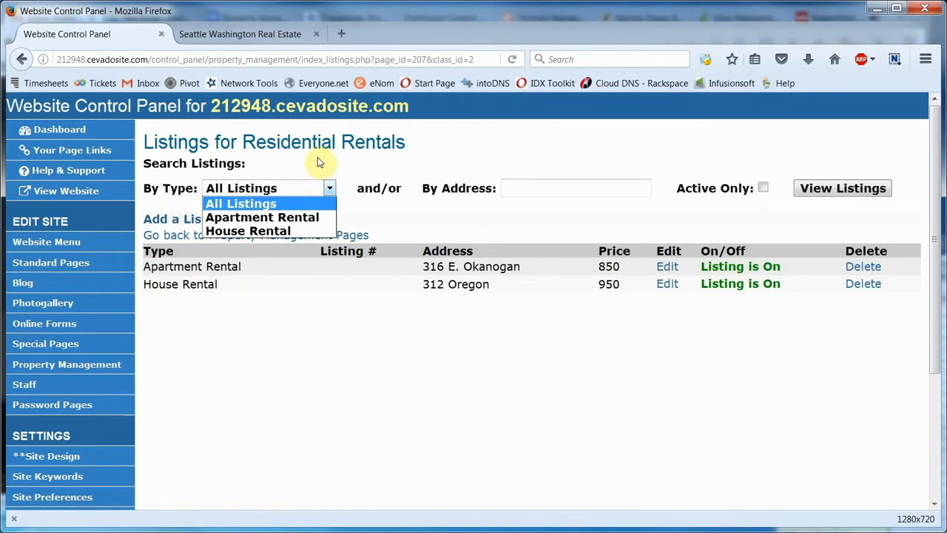
click(241, 203)
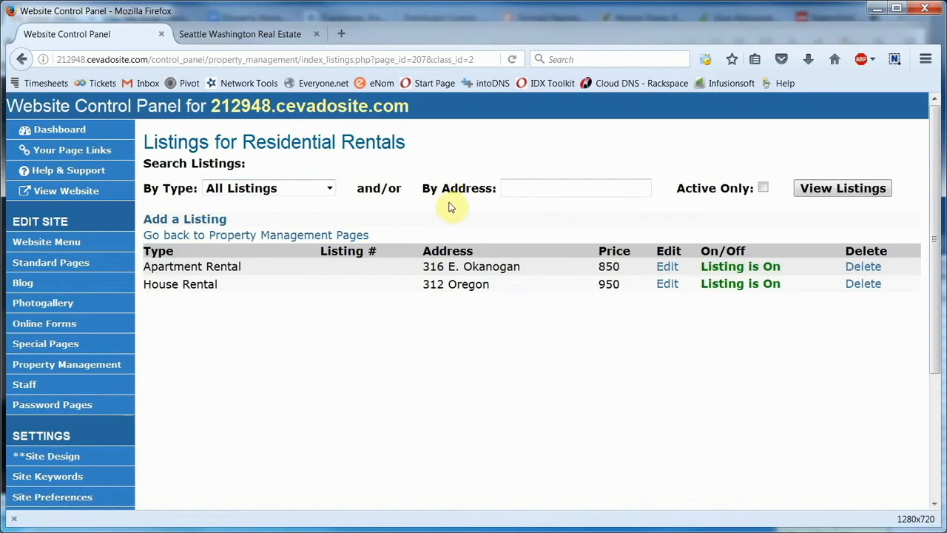
mouse_move(407, 242)
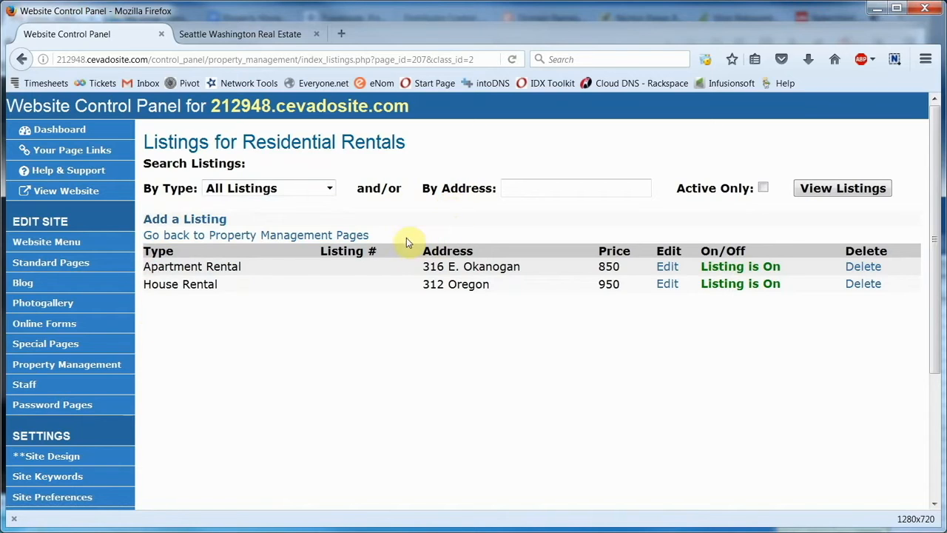
mouse_move(251, 224)
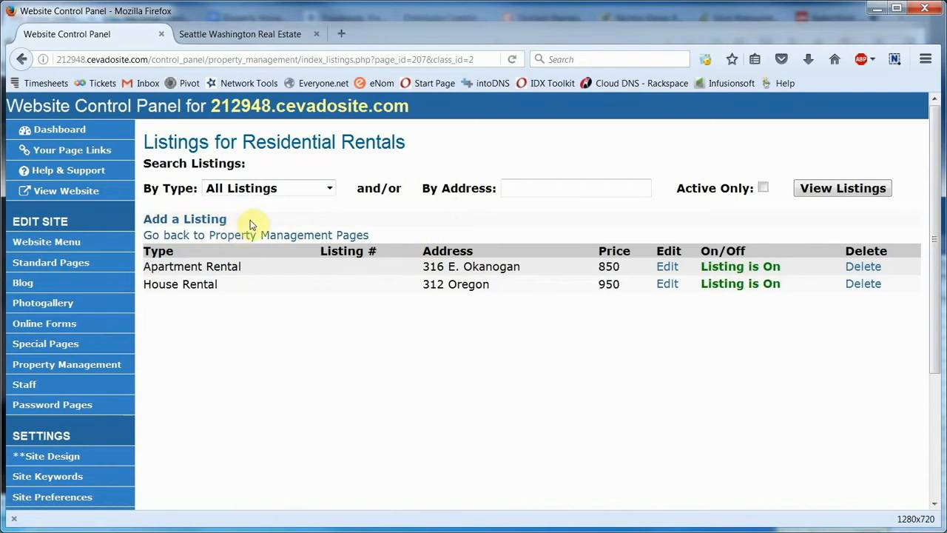
mouse_move(721, 266)
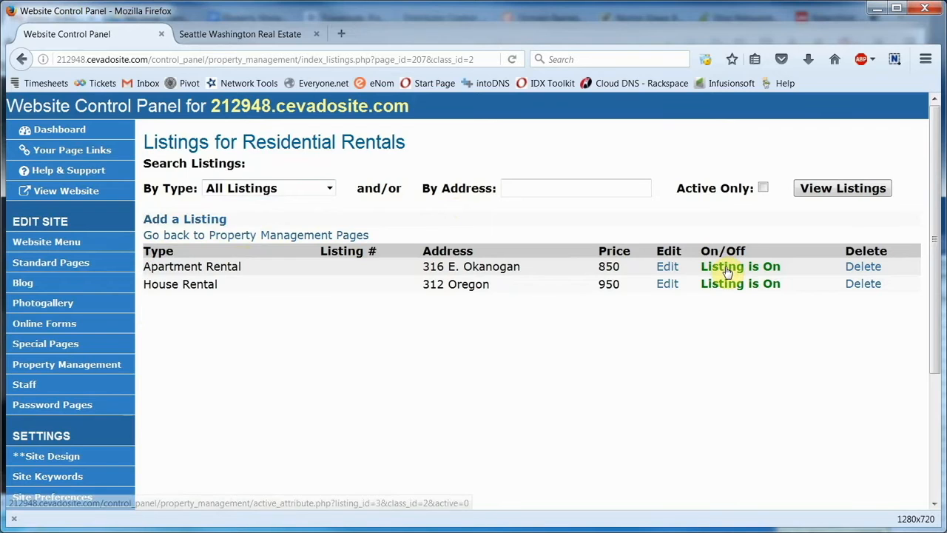
click(740, 266)
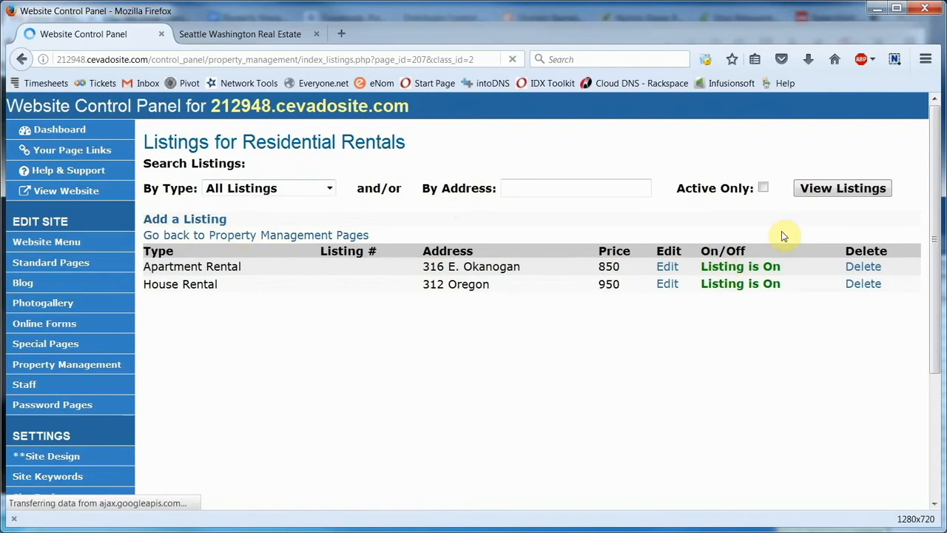
click(739, 267)
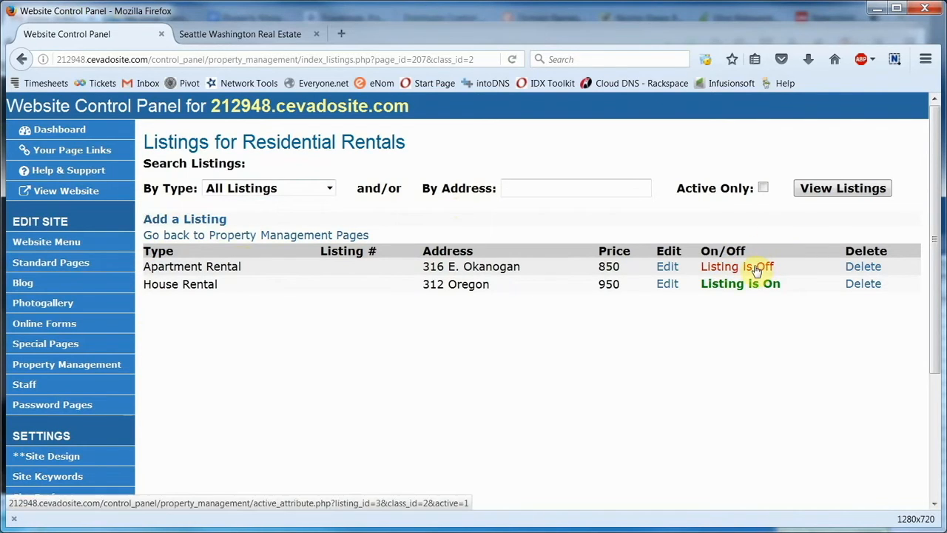
click(736, 266)
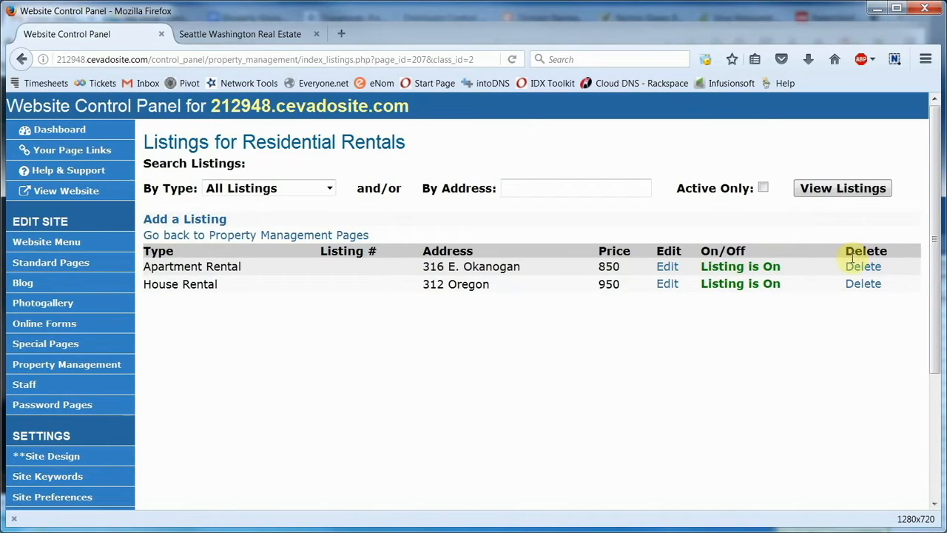
mouse_move(825, 331)
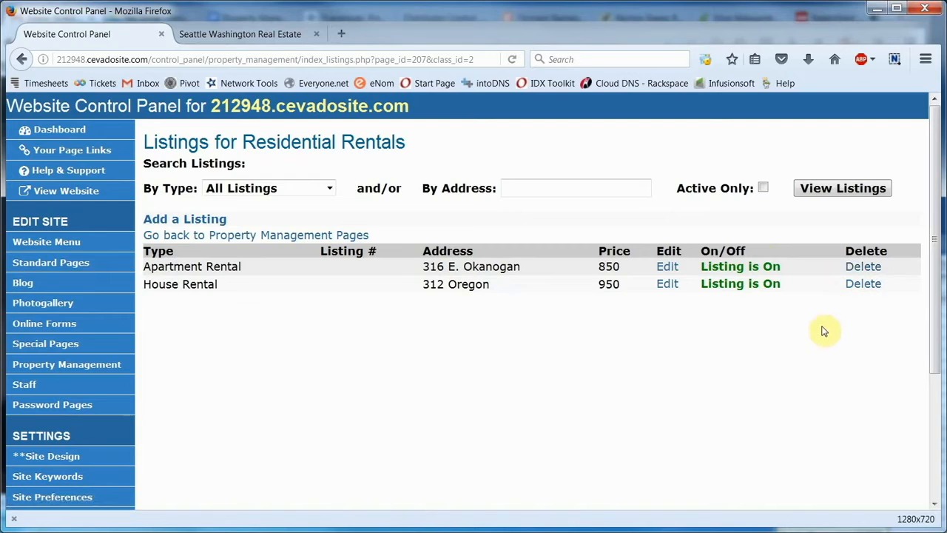
mouse_move(724, 316)
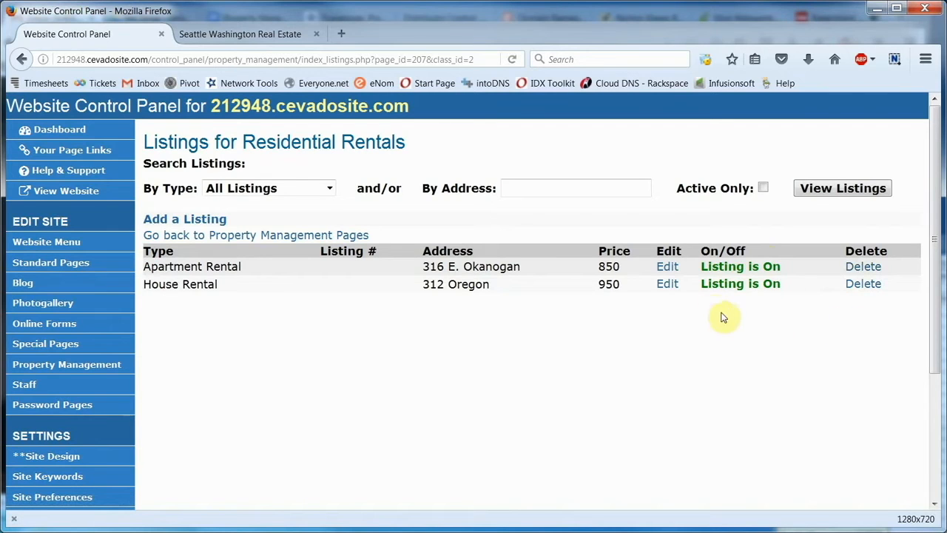
click(667, 284)
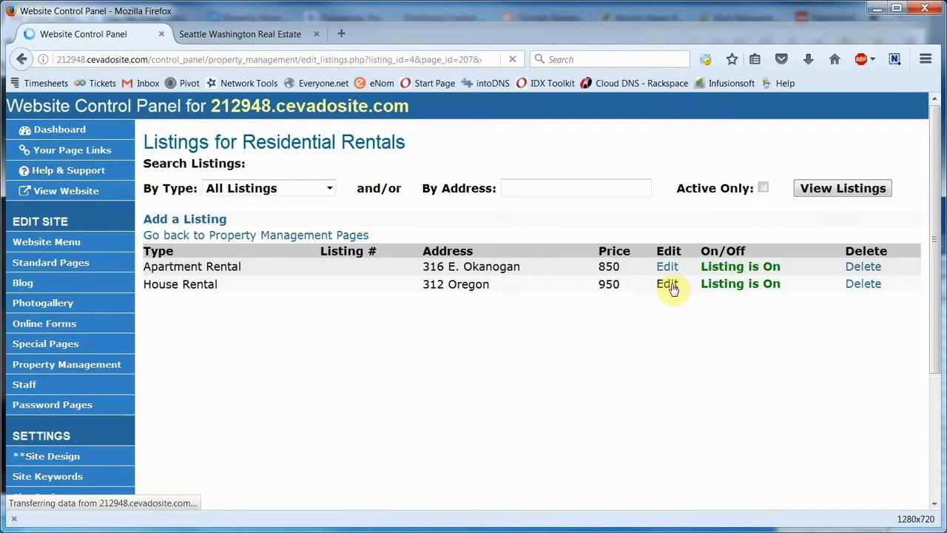
click(667, 283)
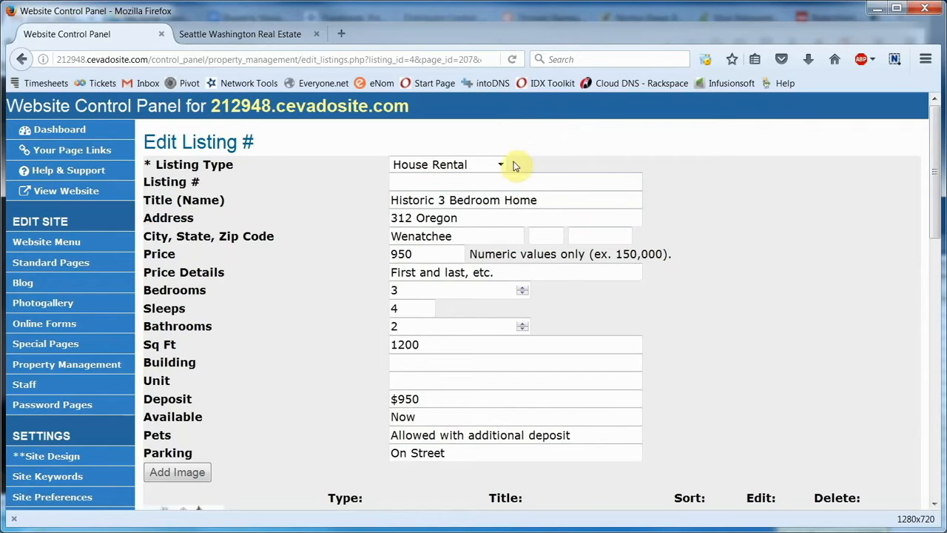
click(502, 164)
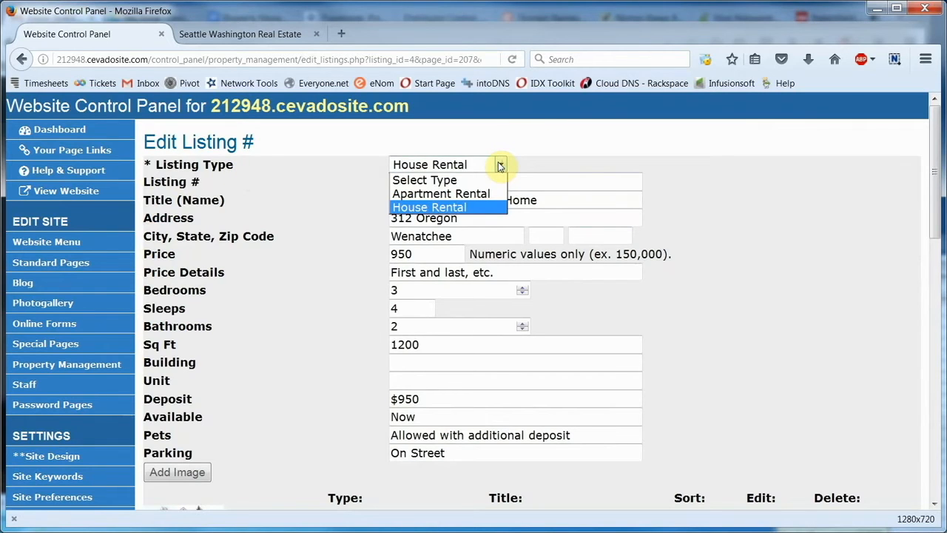
click(429, 206)
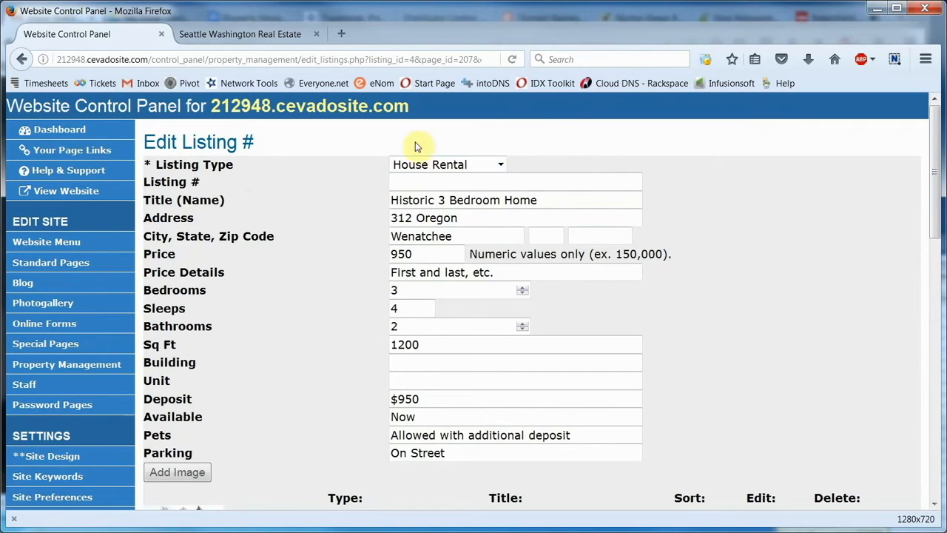
mouse_move(296, 189)
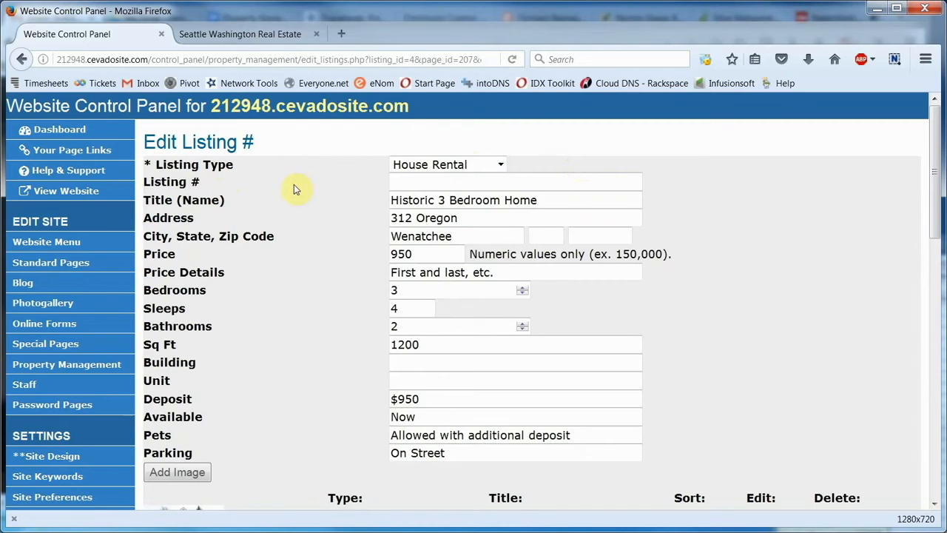
mouse_move(368, 187)
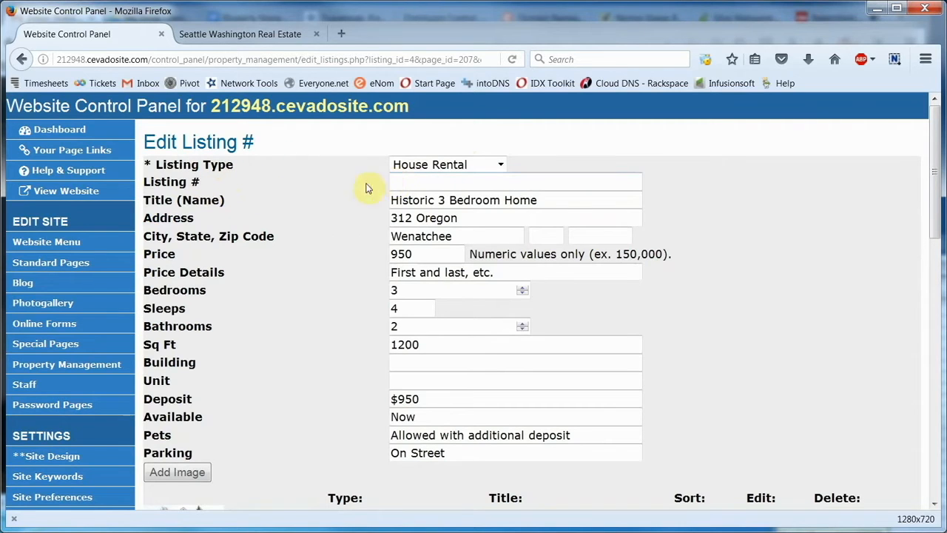
mouse_move(133, 255)
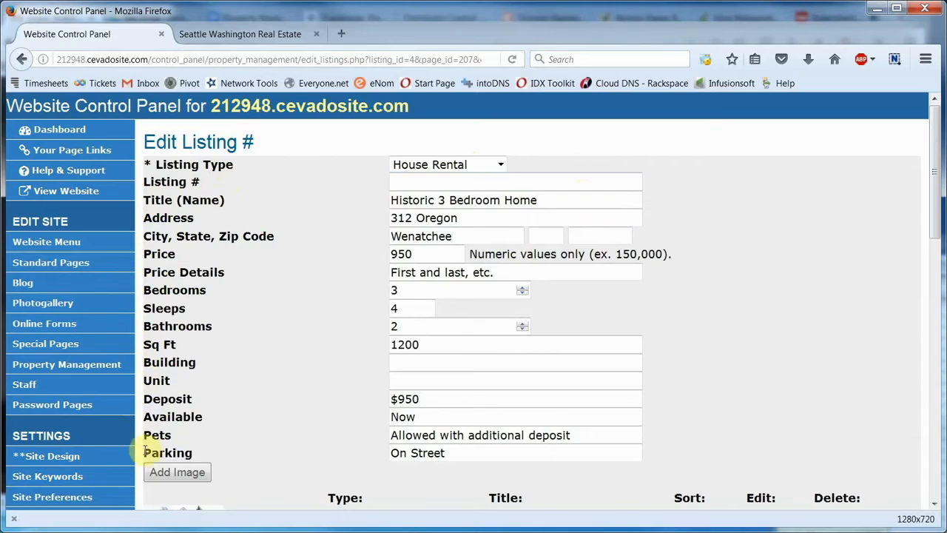
mouse_move(136, 342)
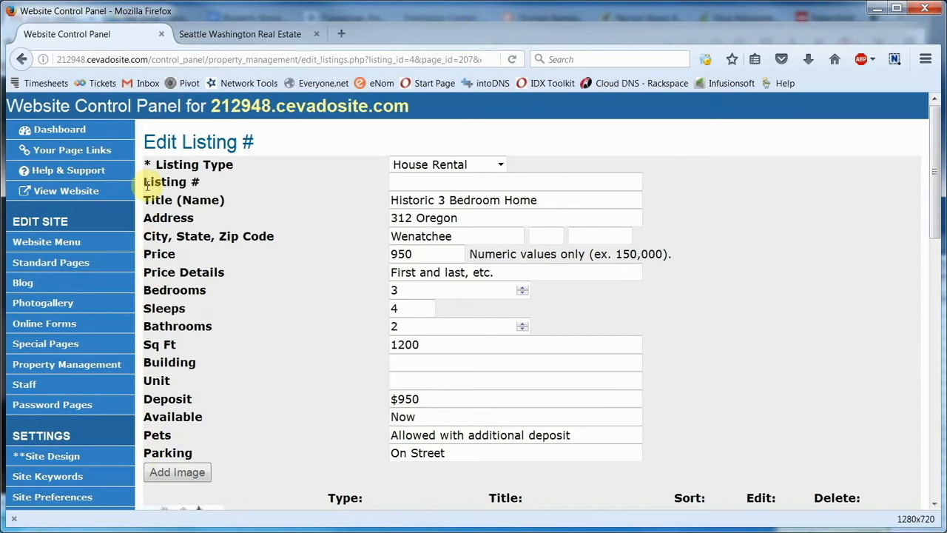
Scroll down to the House Rental photos: Curbside View, Living Room and Kitchen.
scroll(down, 3)
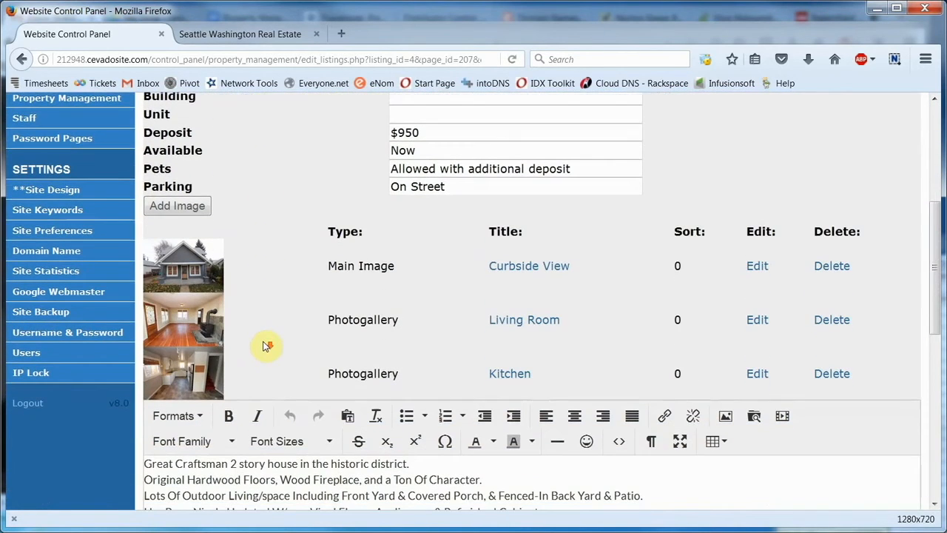
mouse_move(218, 383)
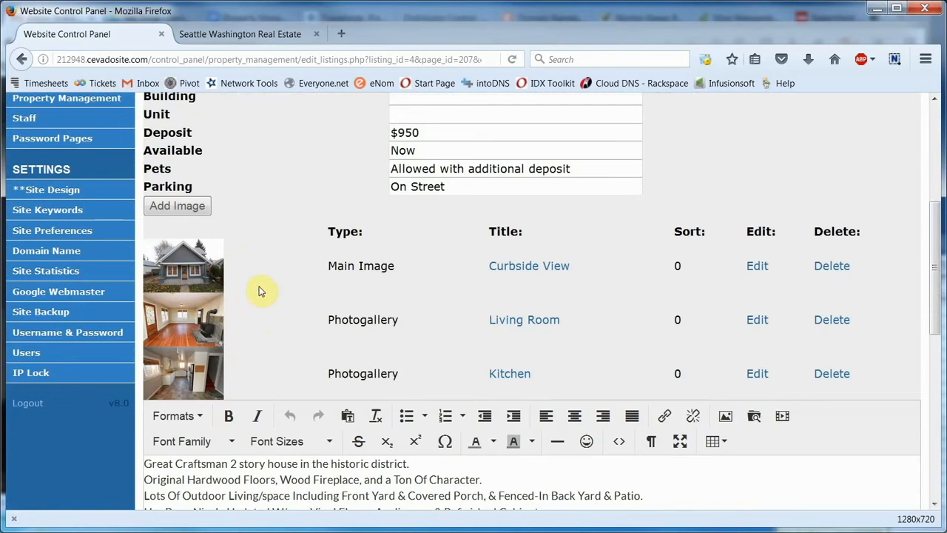
mouse_move(518, 283)
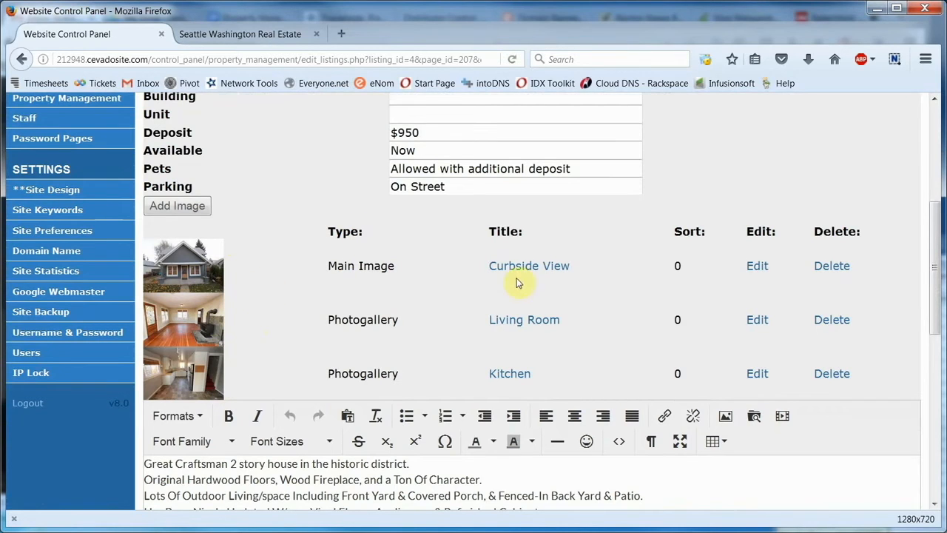
mouse_move(510, 291)
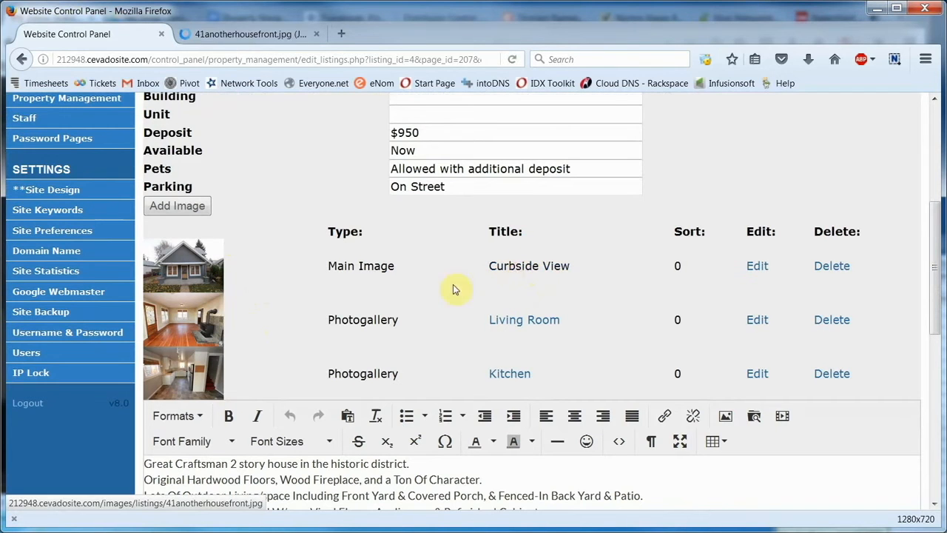
View the full-size Curbside View photo, then return to the listing form.
click(182, 266)
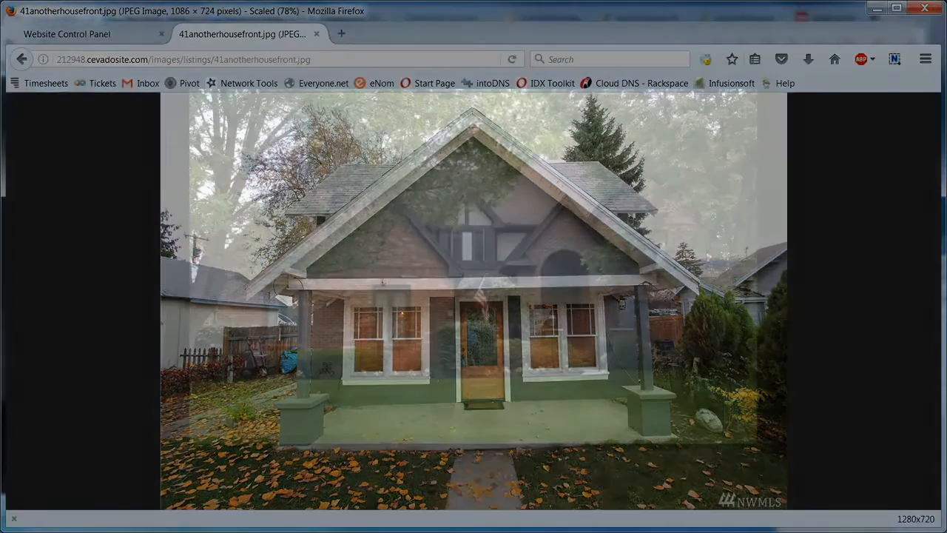
click(66, 34)
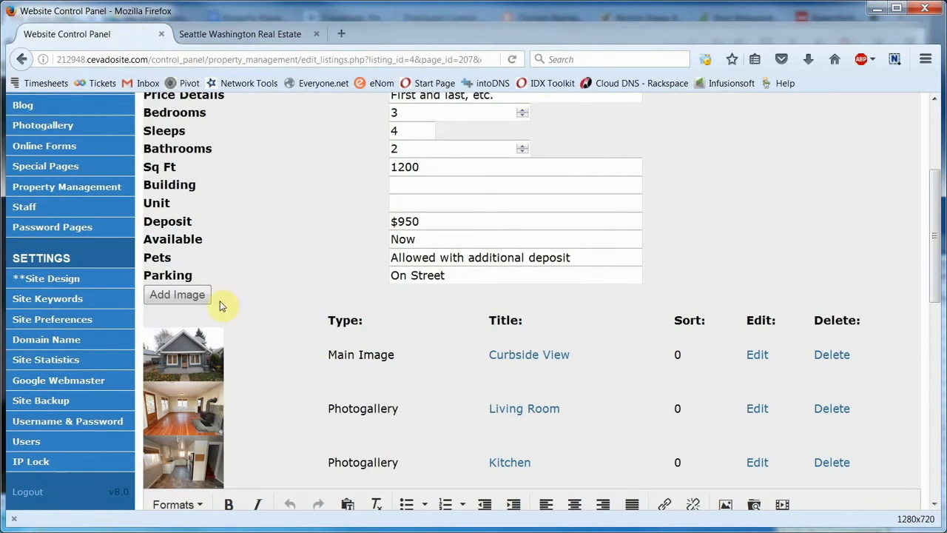
Open the Add Images form for the House Rental listing.
click(177, 295)
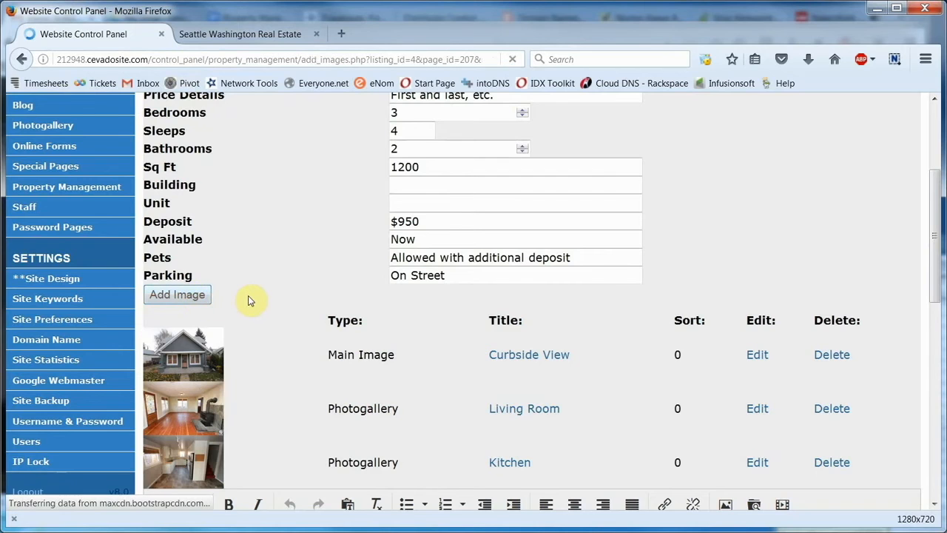
click(177, 294)
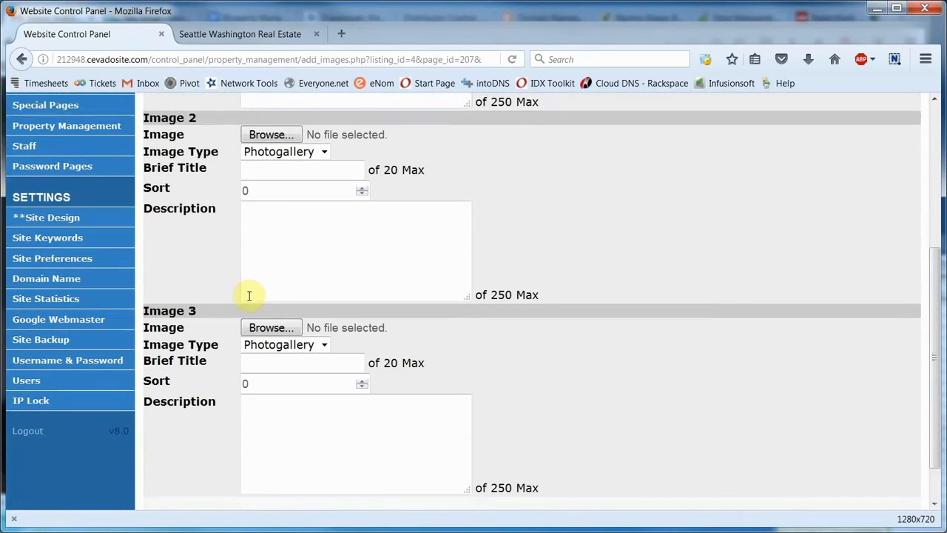
scroll(up, 3)
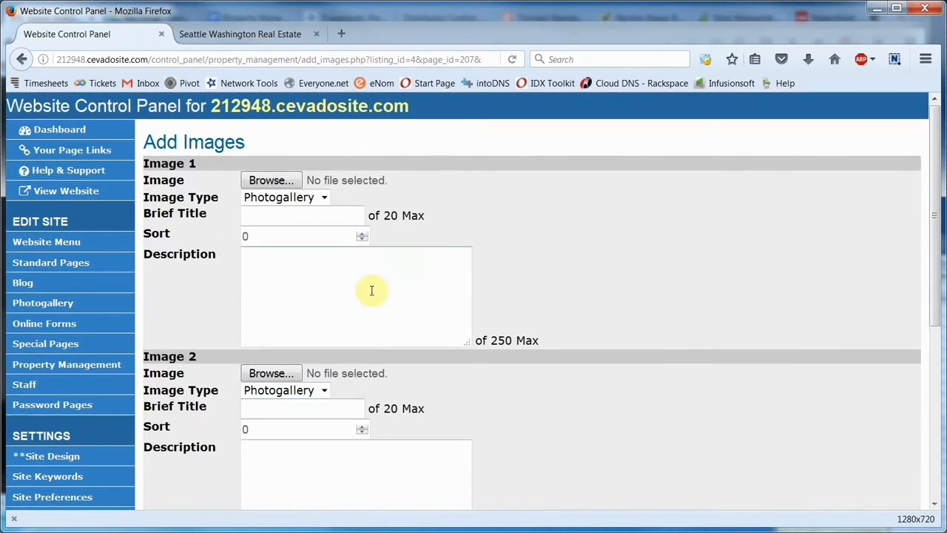
mouse_move(546, 253)
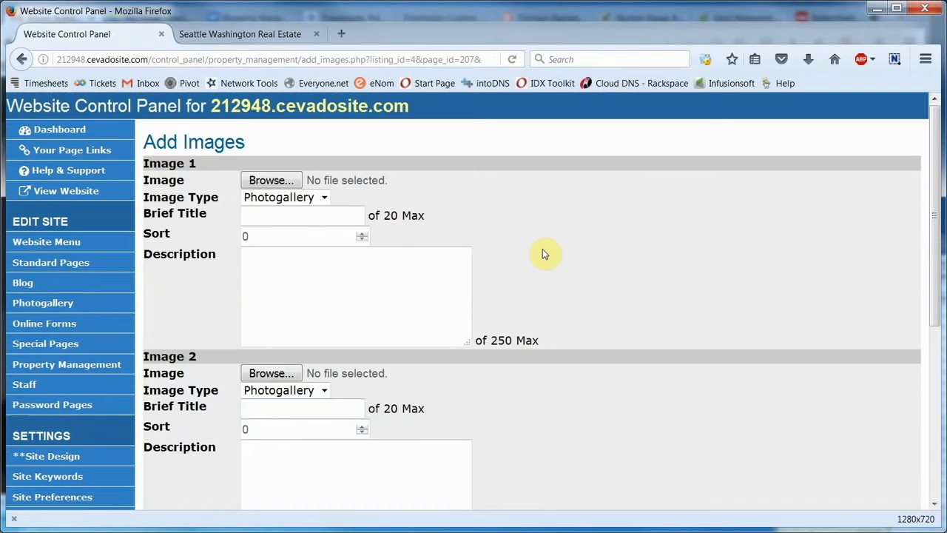
mouse_move(457, 205)
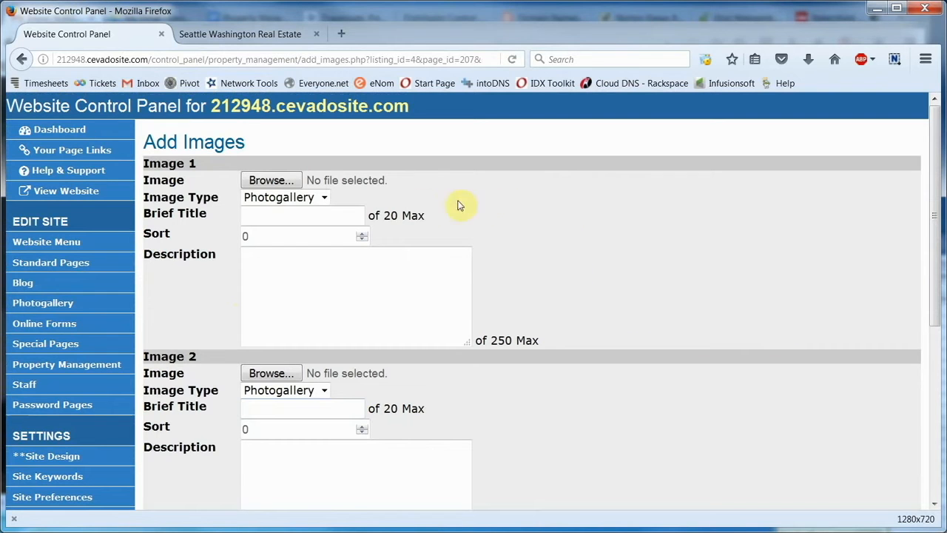
Attach the 312 Oregon Bedroom photo as Image 1, keeping the Photogallery type.
click(270, 179)
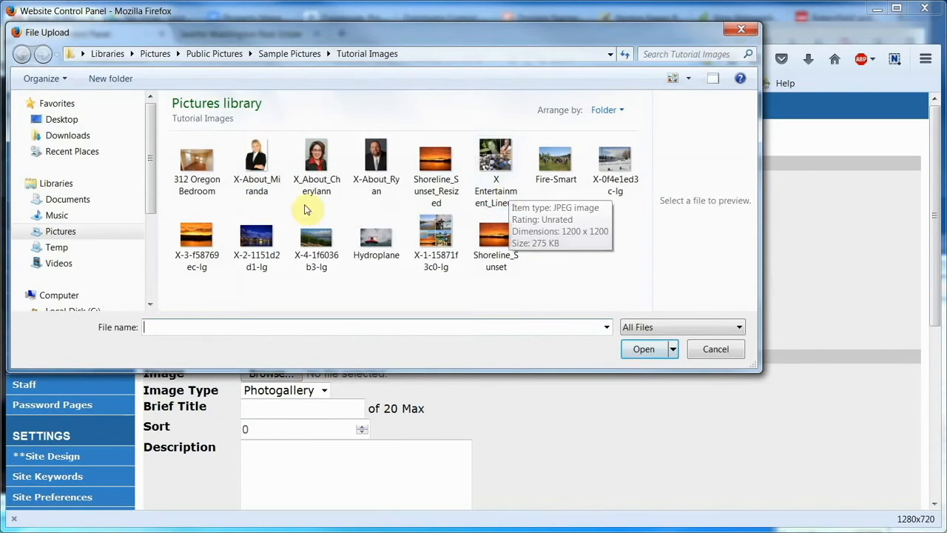
mouse_move(203, 206)
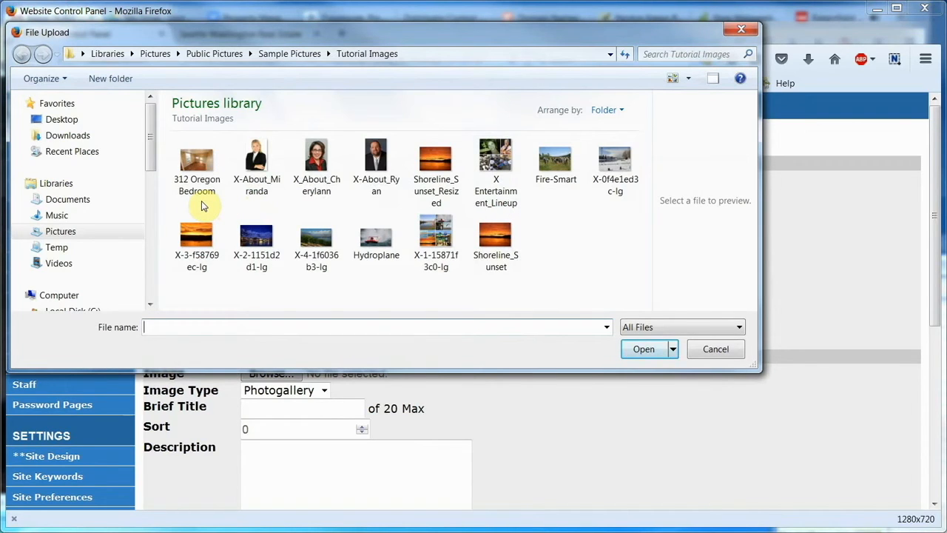
click(196, 161)
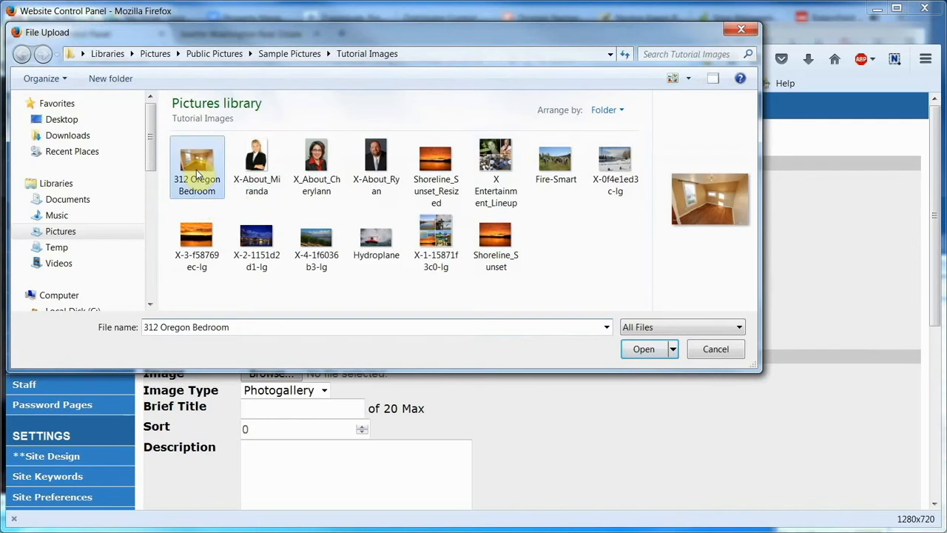
click(643, 349)
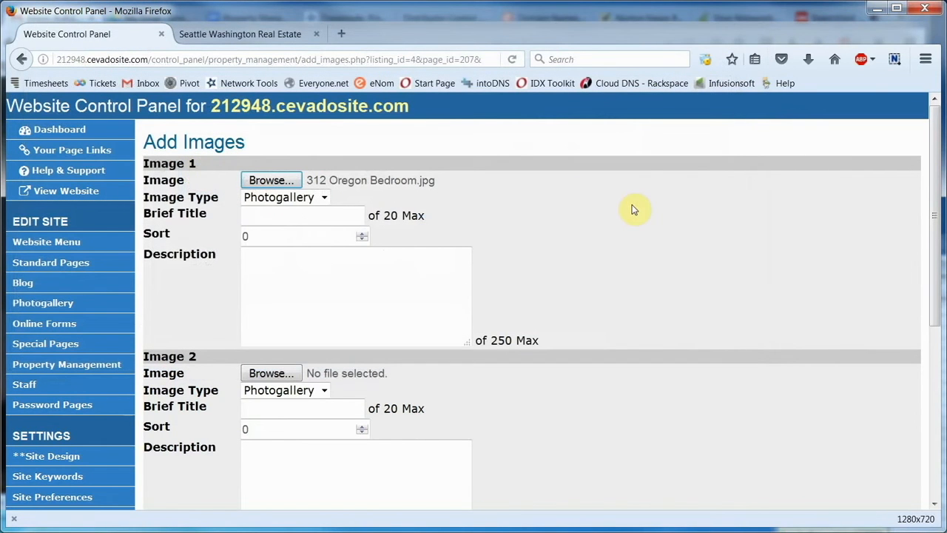
mouse_move(332, 201)
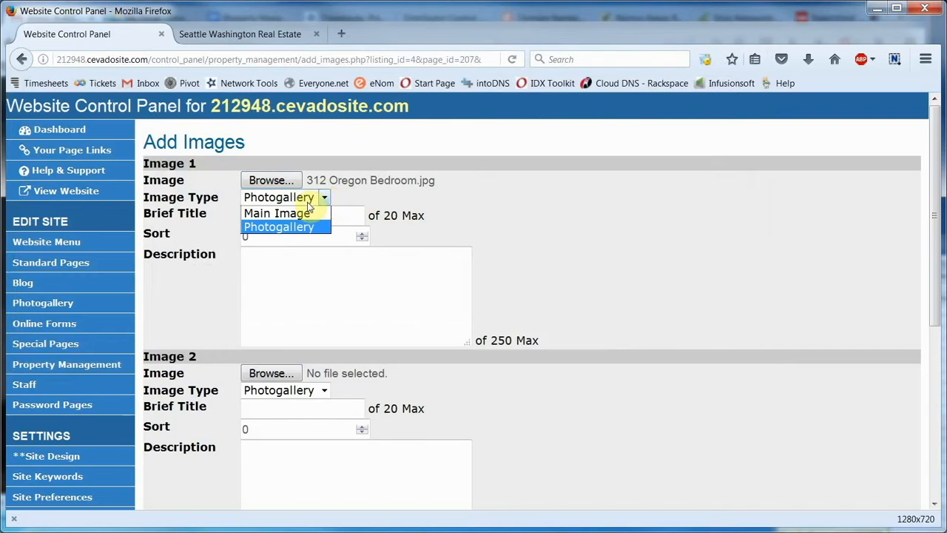
click(279, 226)
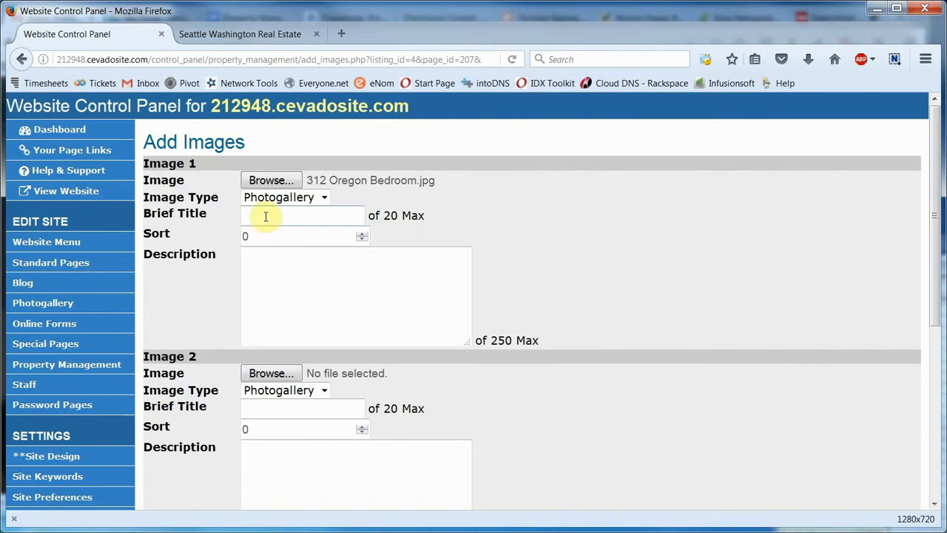
Title the image 'Guest Bedroom', describe it 'Upstairs Guest Bedroom', and submit the upload.
text(Guest Bedr)
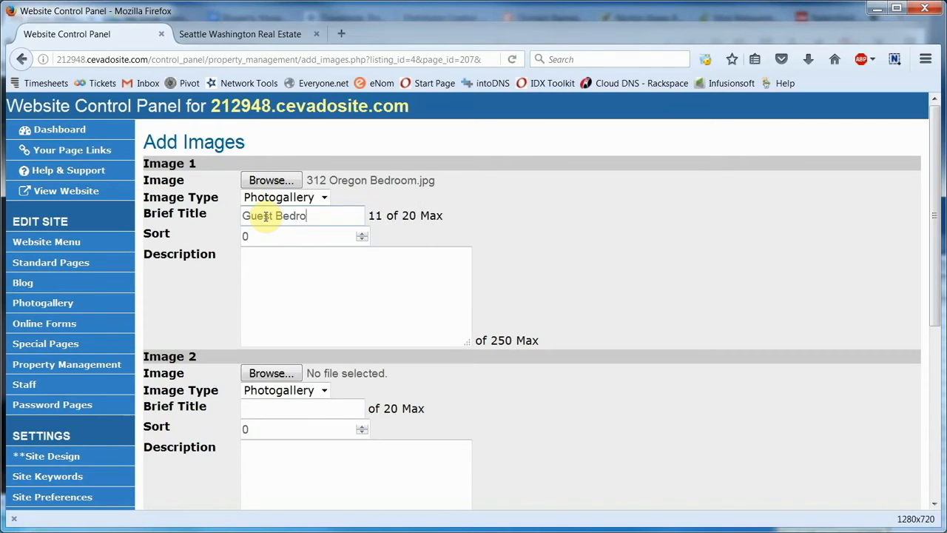
text(om)
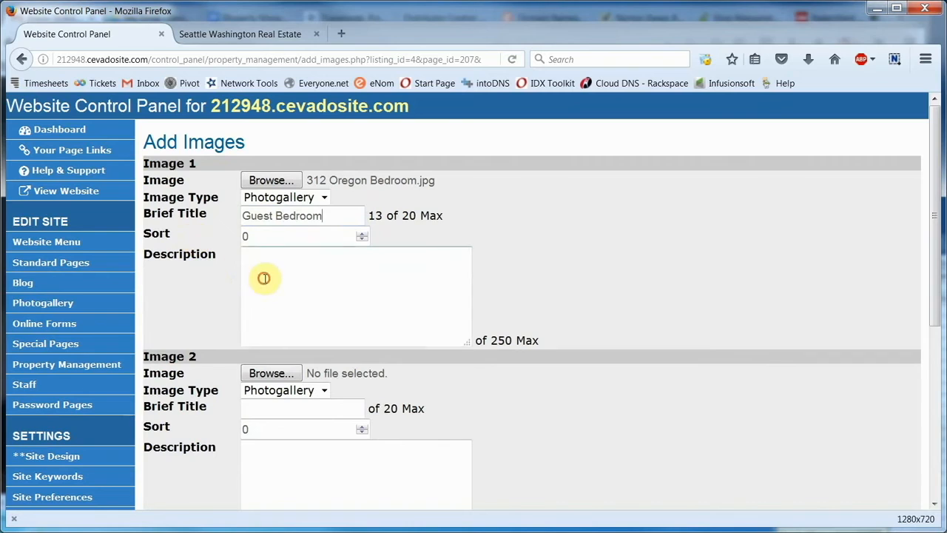
text(U)
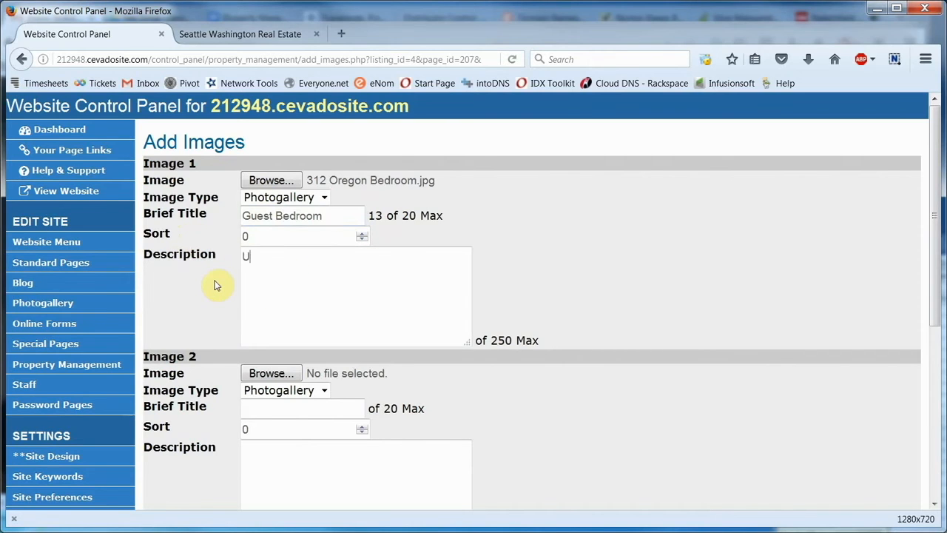
text(psta)
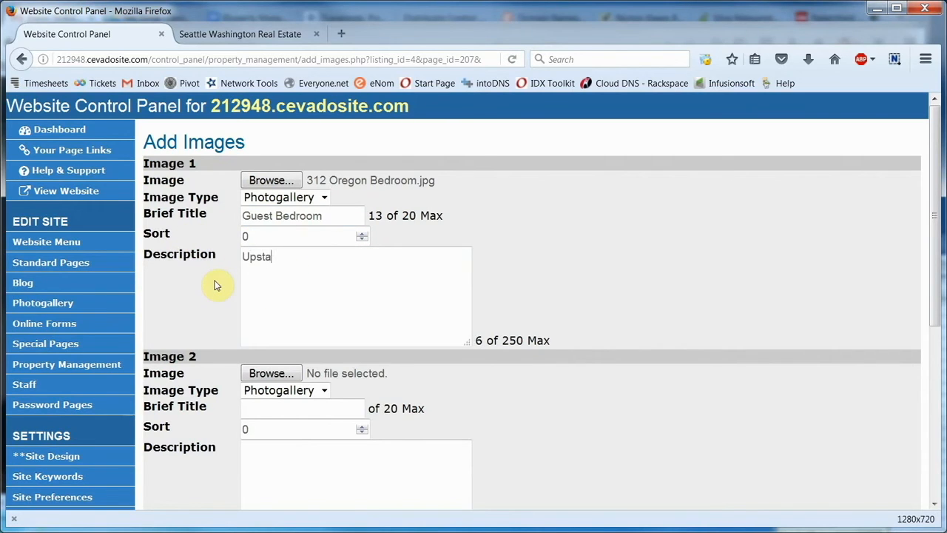
text(irs)
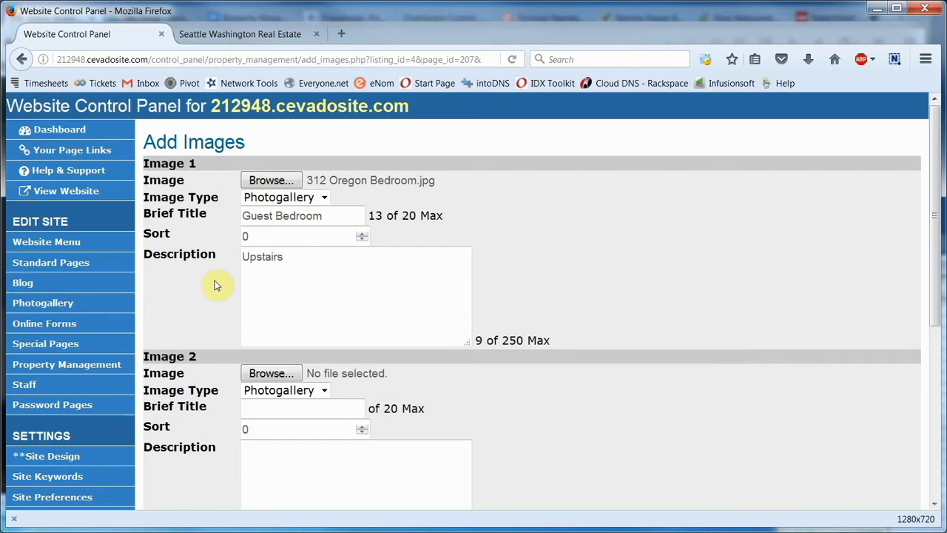
text(Guest Bed)
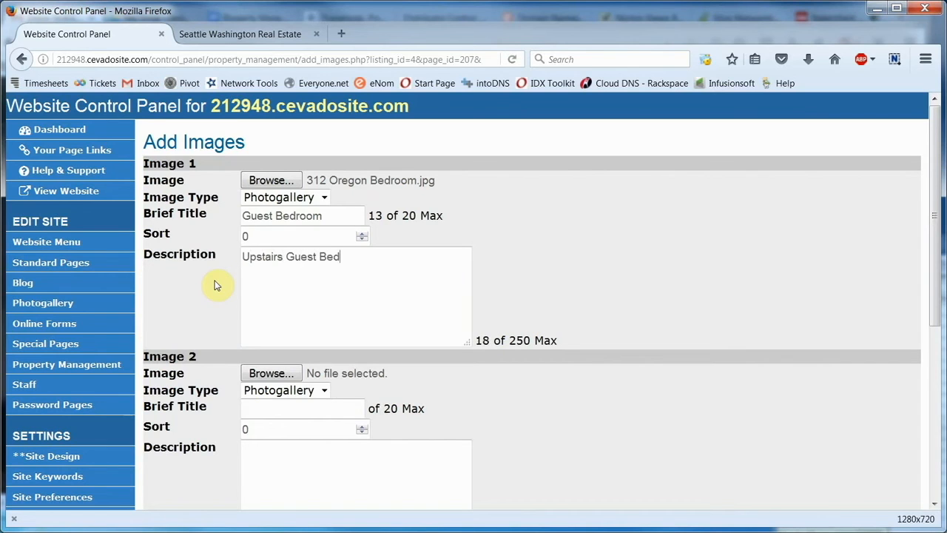
text(room)
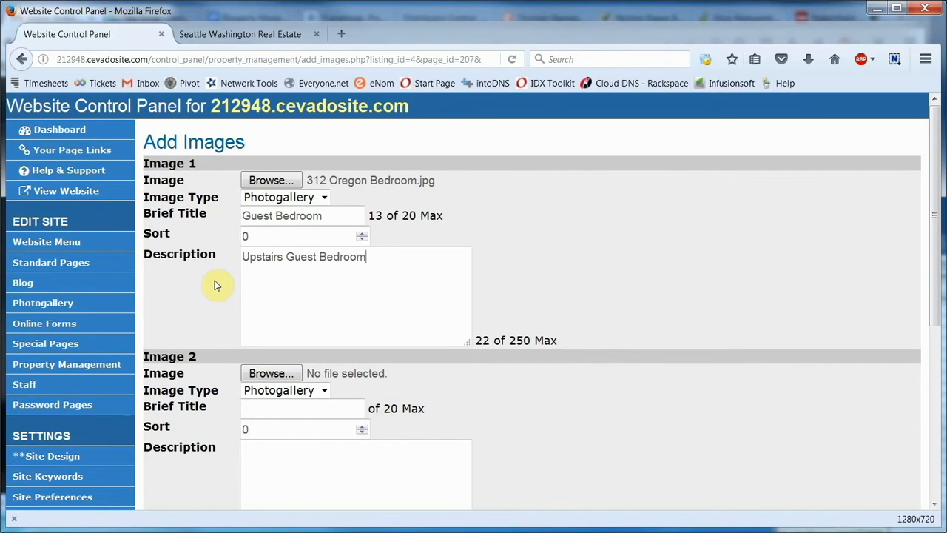
scroll(down, 3)
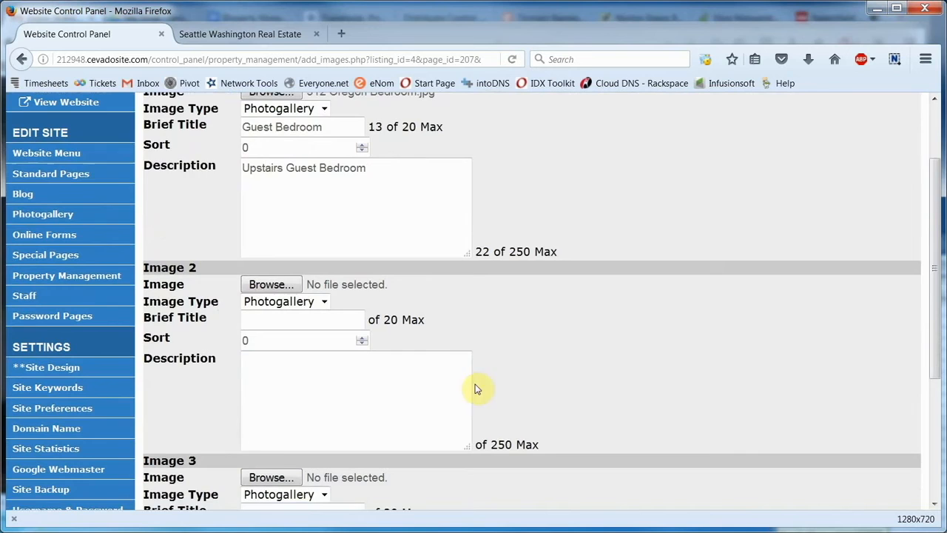
scroll(down, 3)
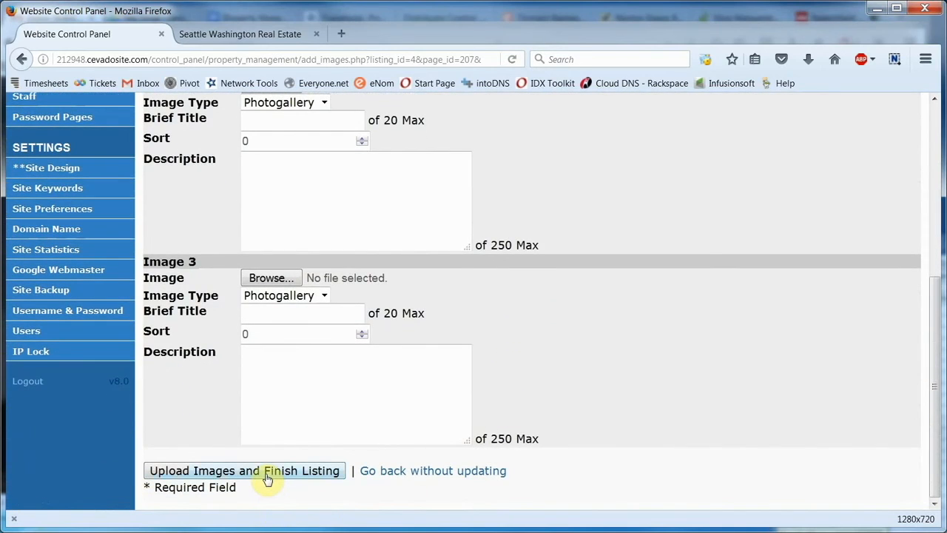
click(244, 470)
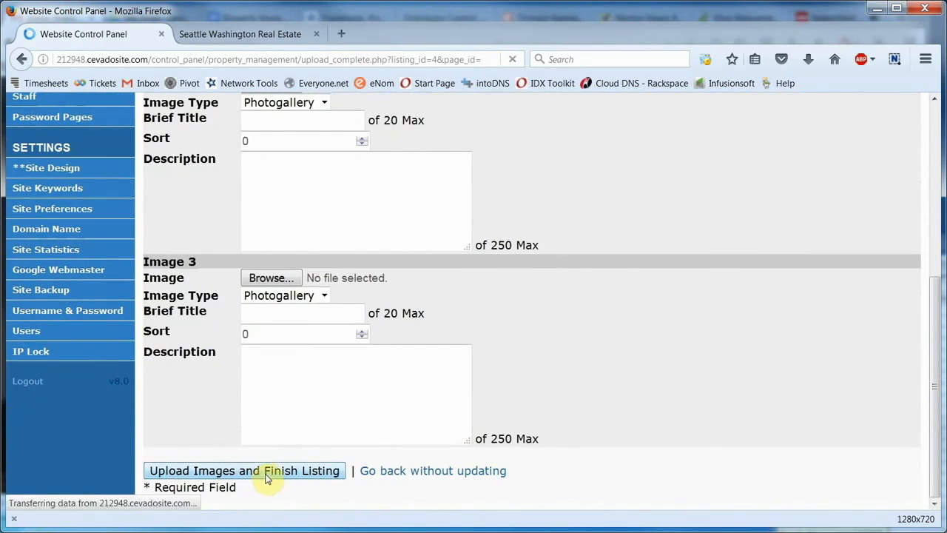
Finish the image upload, save the House Rental listing with Update Item, and view the live site.
click(245, 470)
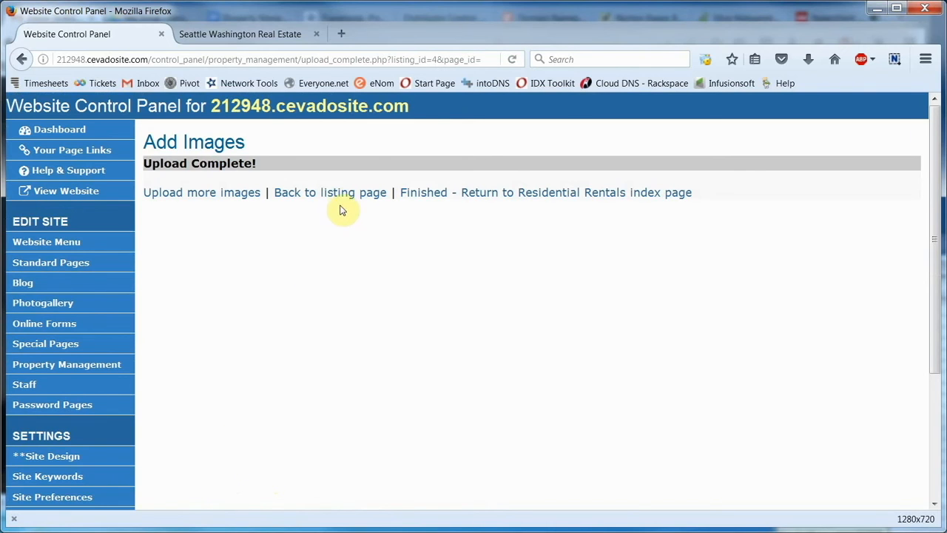
click(330, 192)
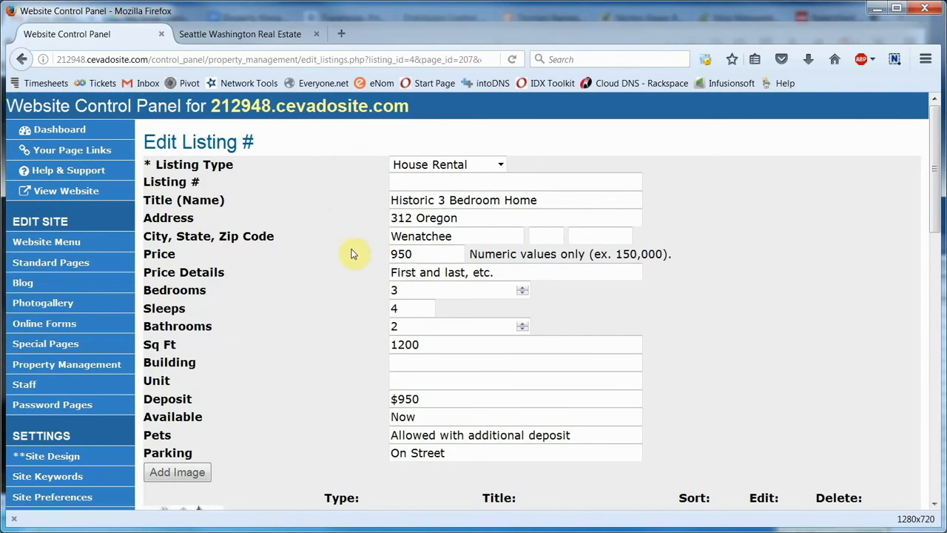
scroll(down, 3)
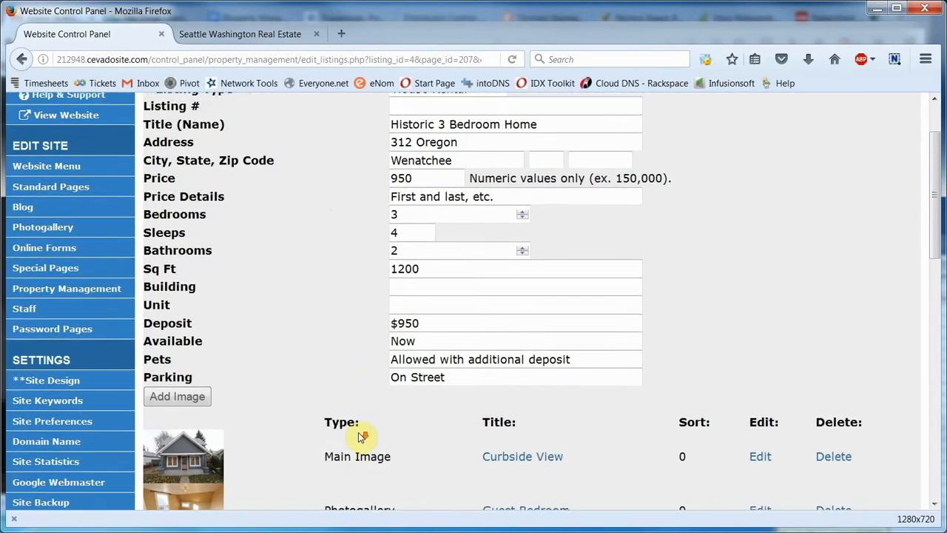
scroll(down, 3)
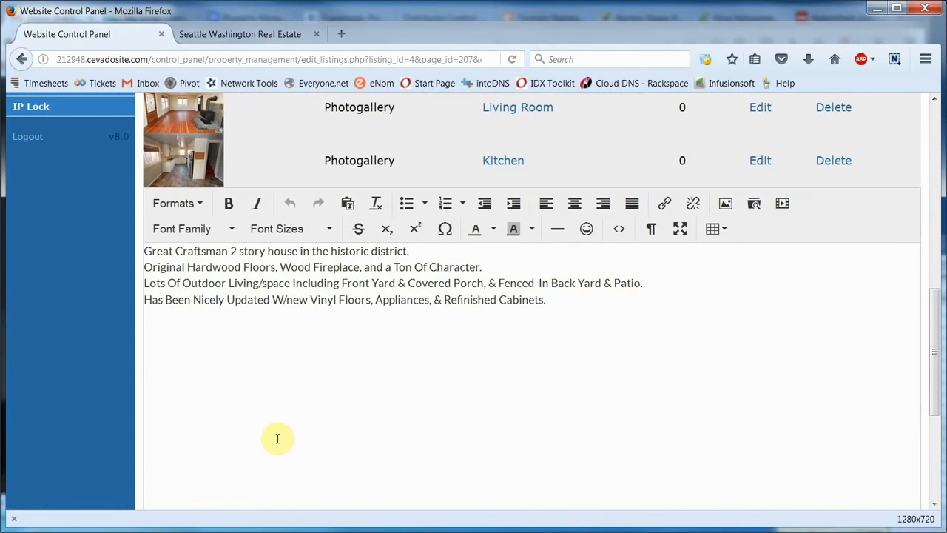
mouse_move(534, 316)
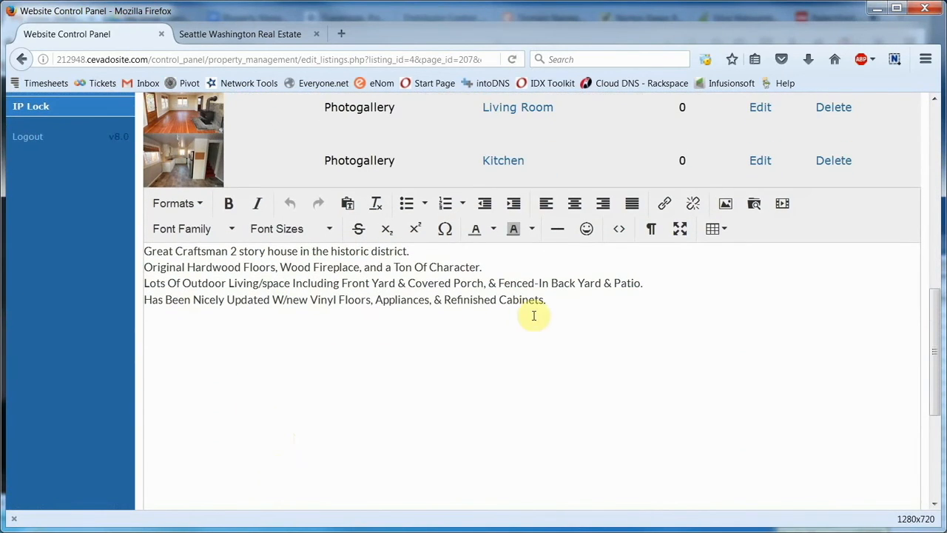
scroll(down, 3)
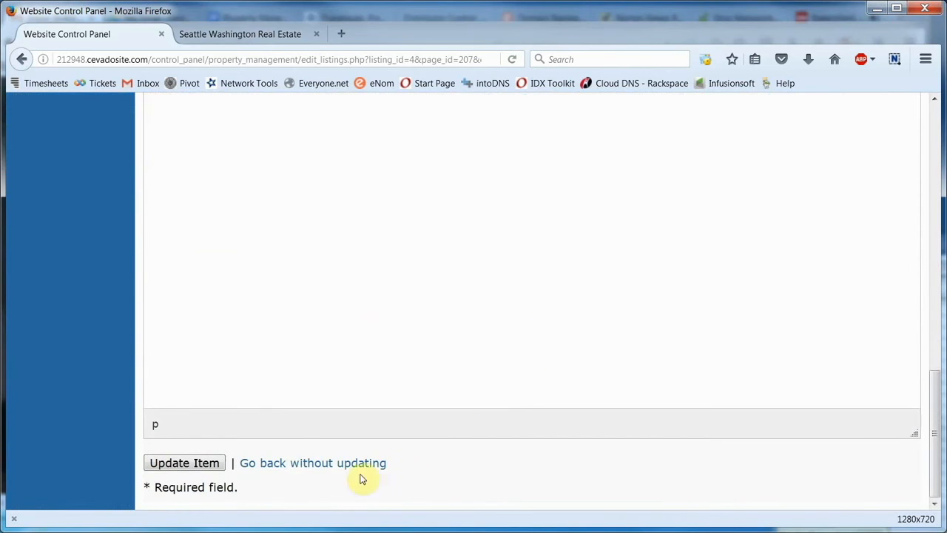
click(184, 462)
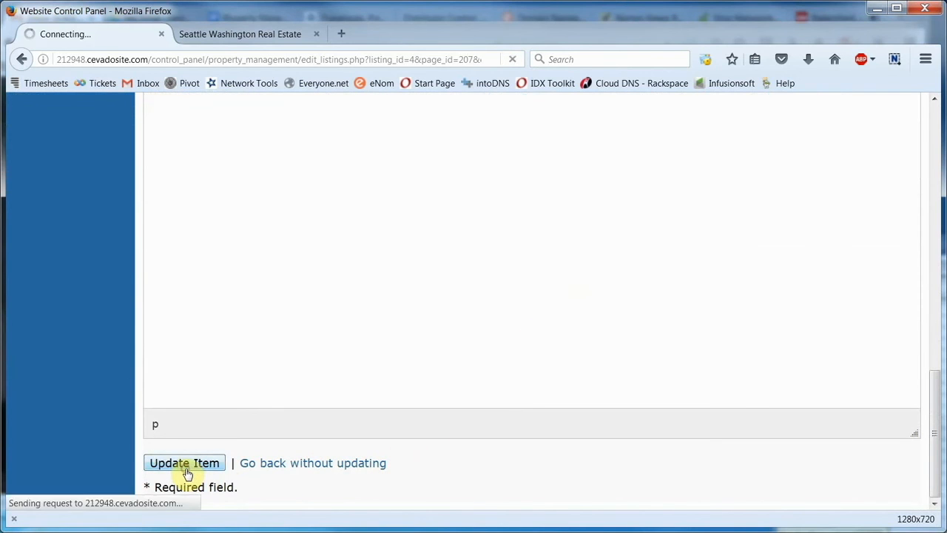
click(184, 462)
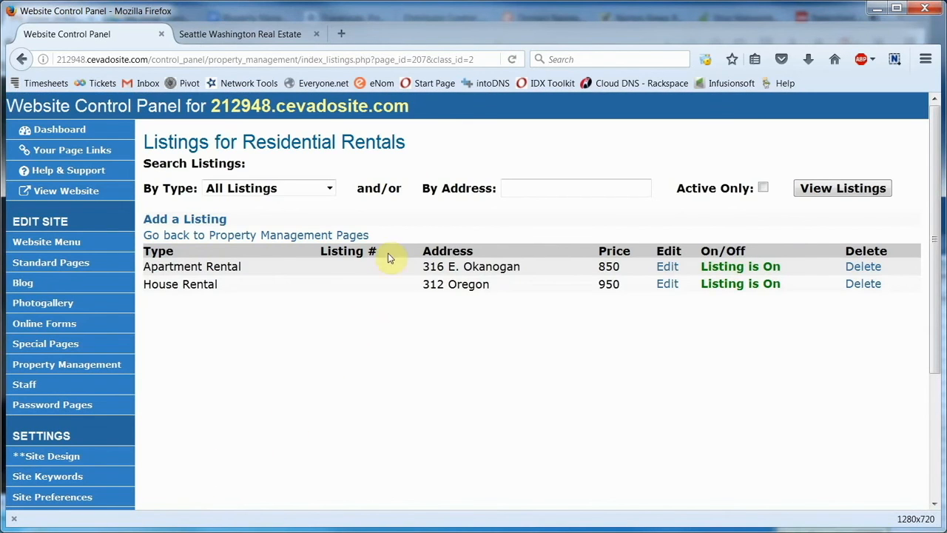
click(240, 34)
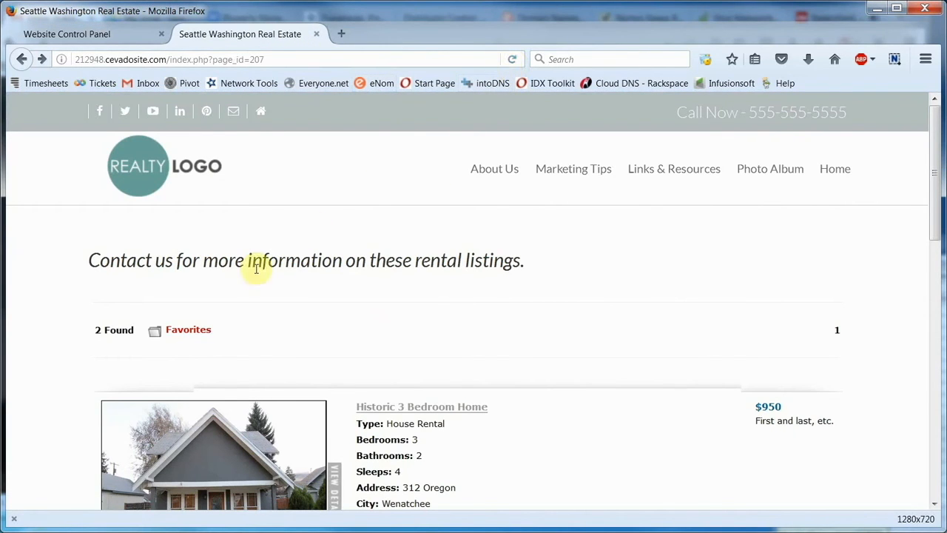
Open the Historic 3 Bedroom Home listing and scroll through its rate, features and description.
scroll(down, 3)
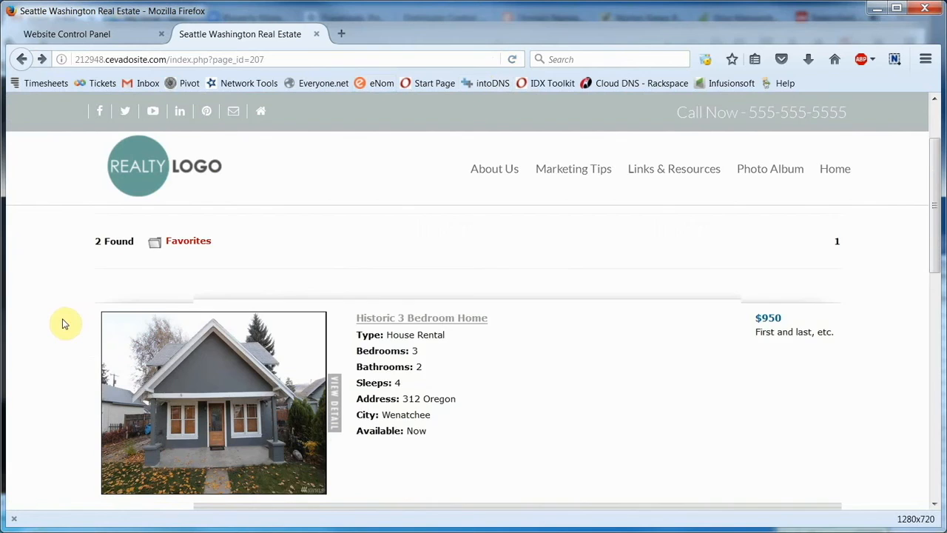
scroll(down, 3)
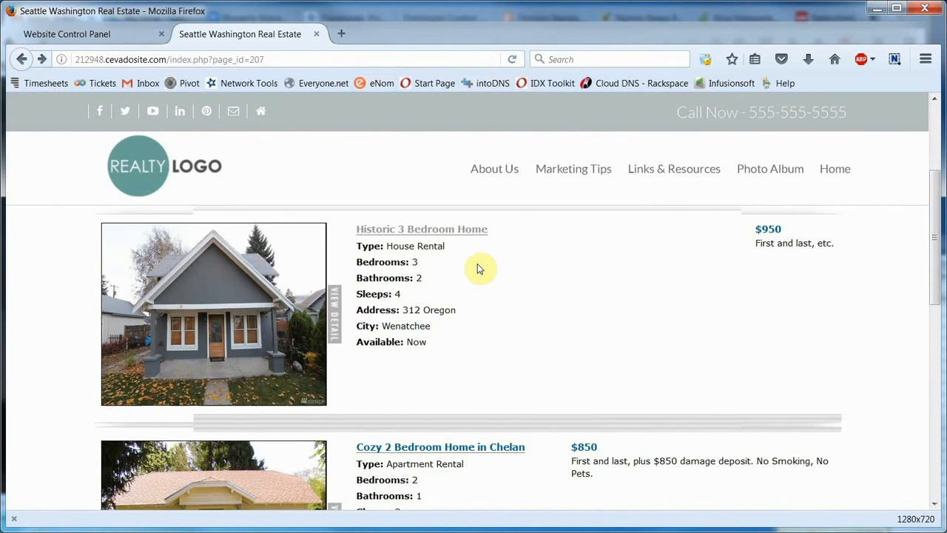
click(421, 229)
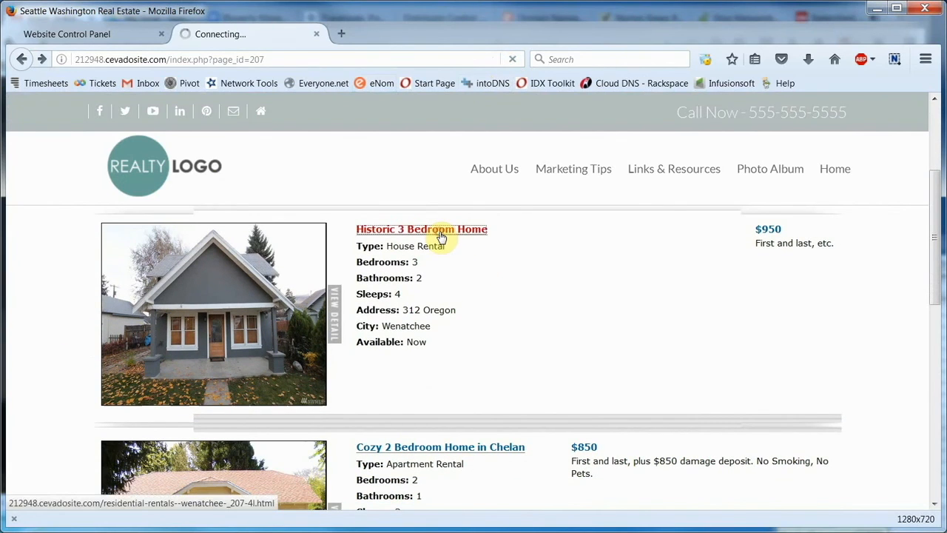
click(421, 228)
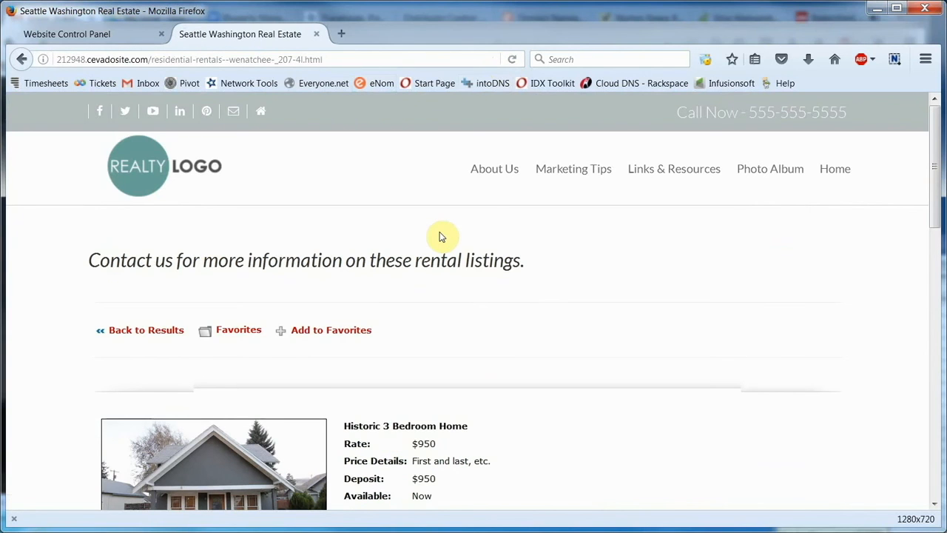
scroll(down, 3)
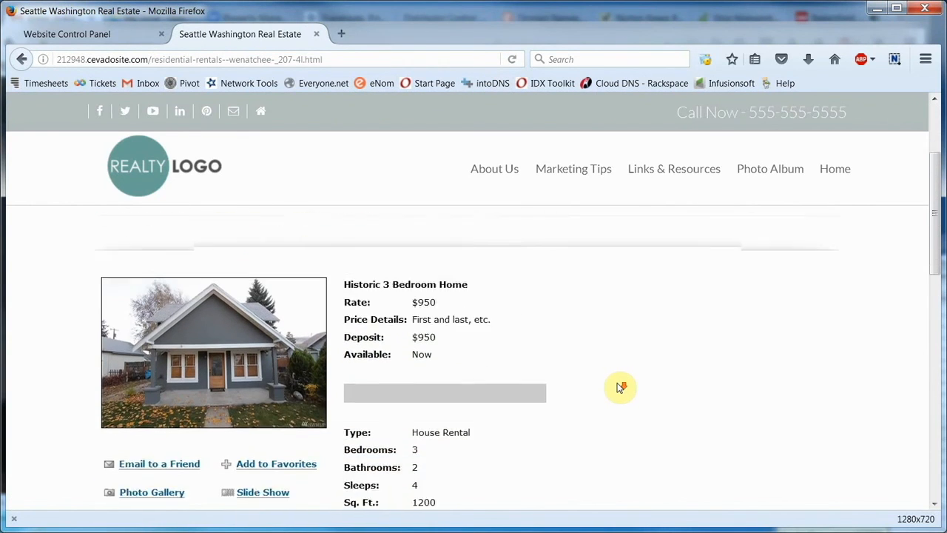
scroll(down, 3)
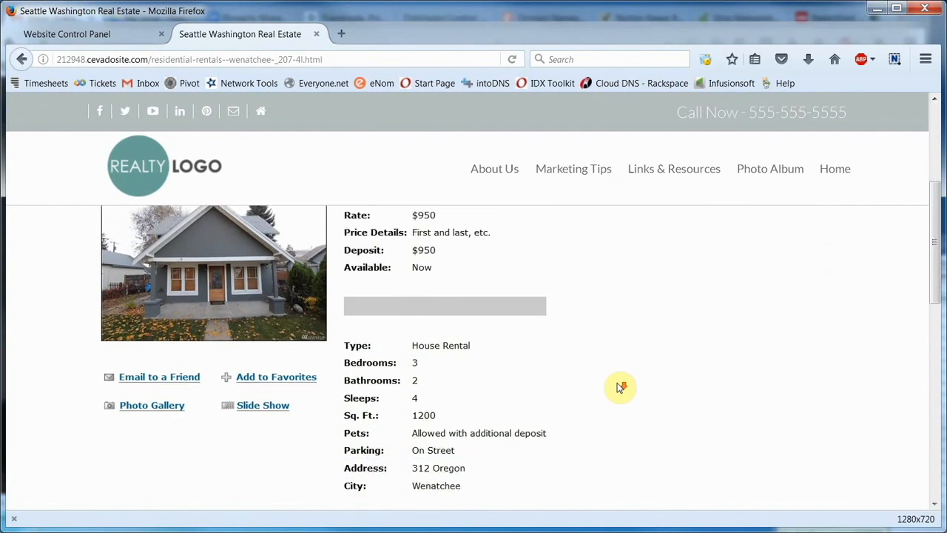
scroll(down, 3)
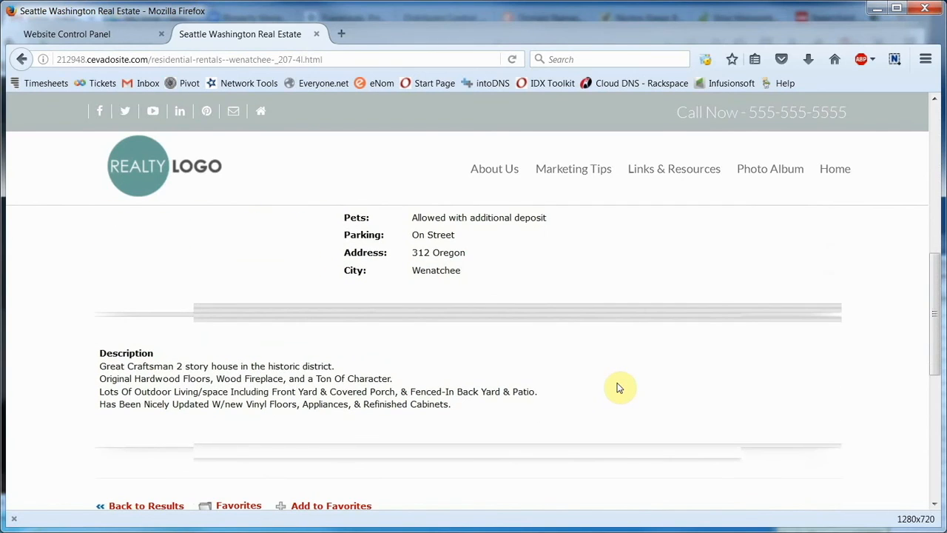
scroll(up, 3)
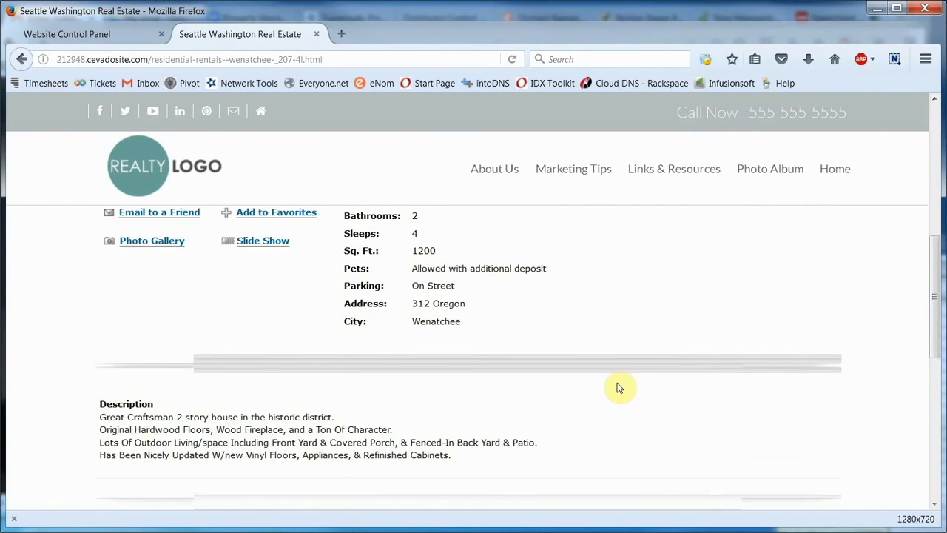
scroll(up, 3)
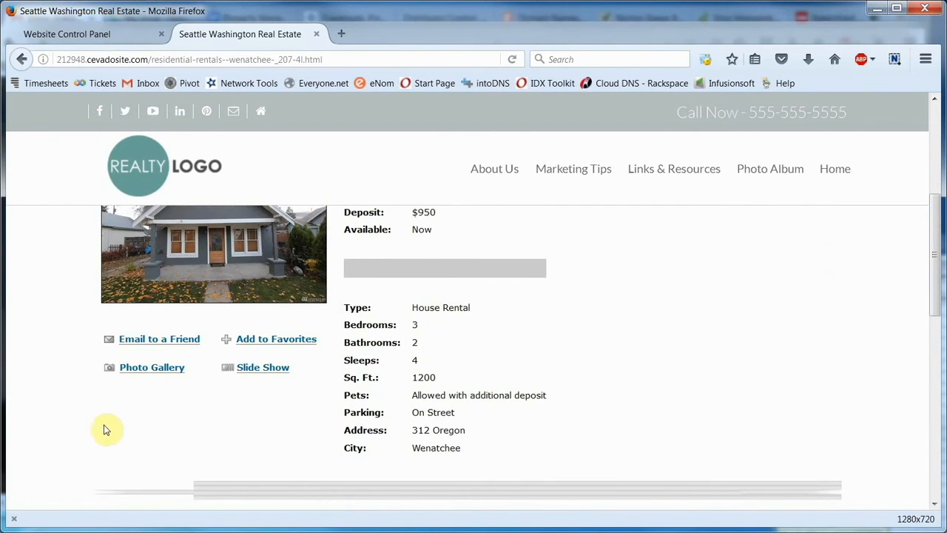
mouse_move(231, 358)
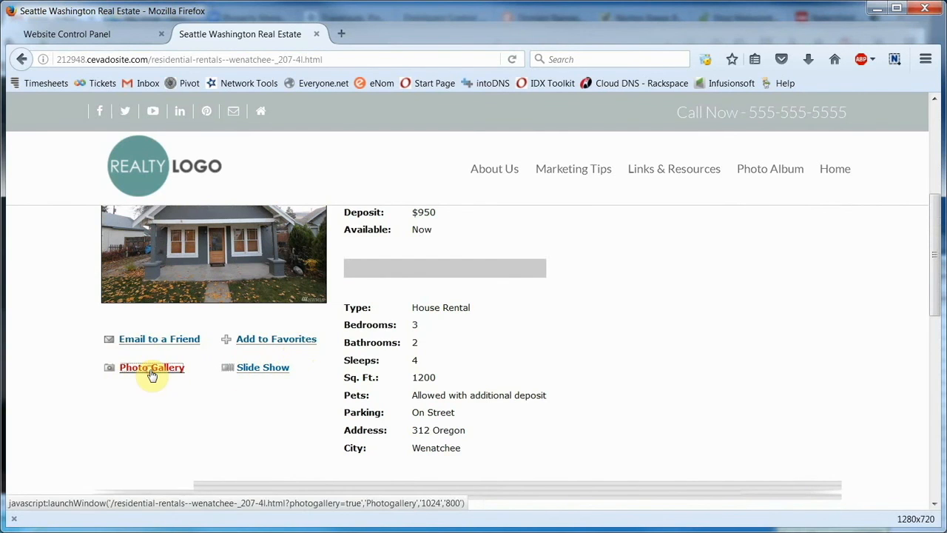
click(152, 366)
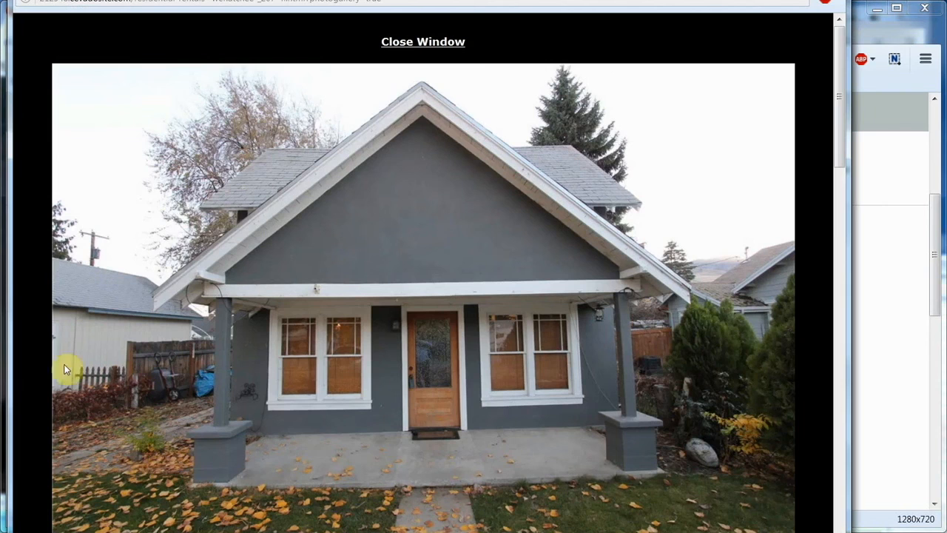
scroll(down, 3)
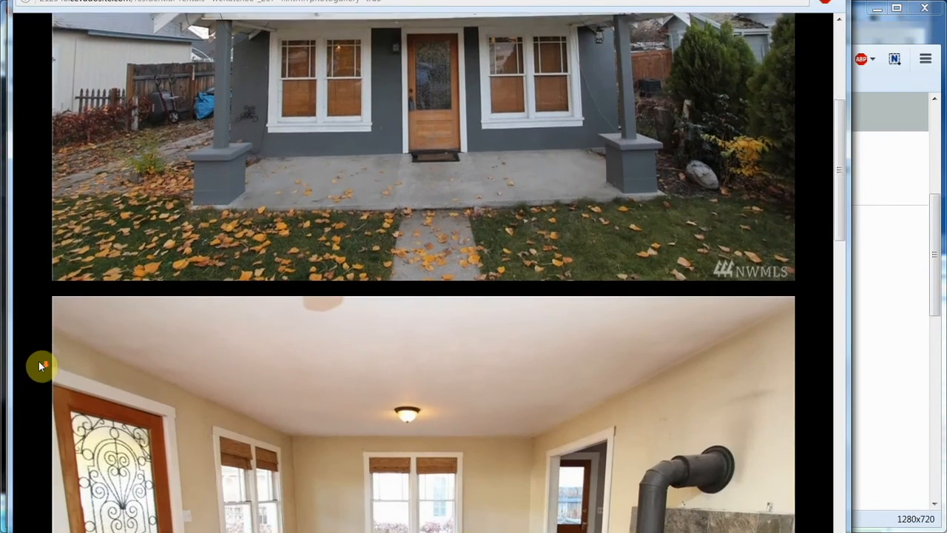
scroll(down, 3)
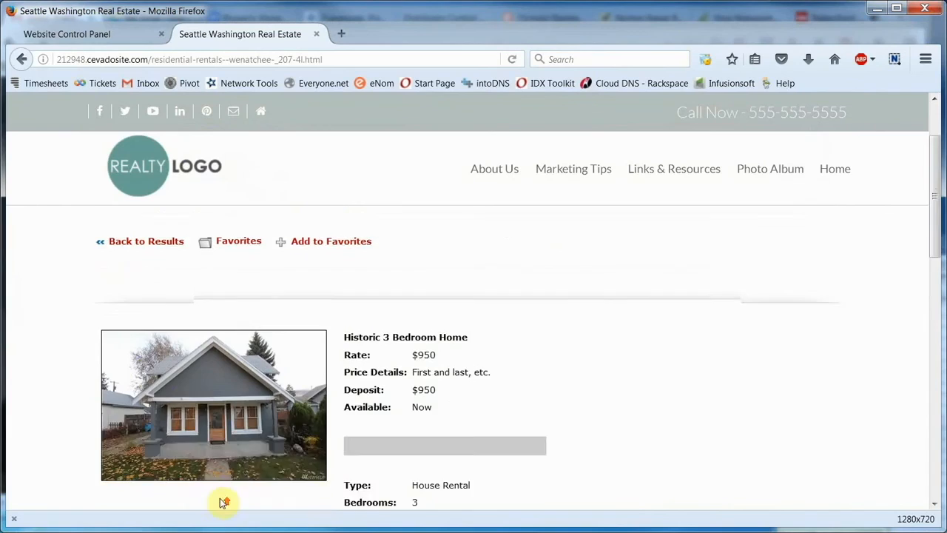
Go back to the rentals results page and scroll to view both found listings.
scroll(up, 3)
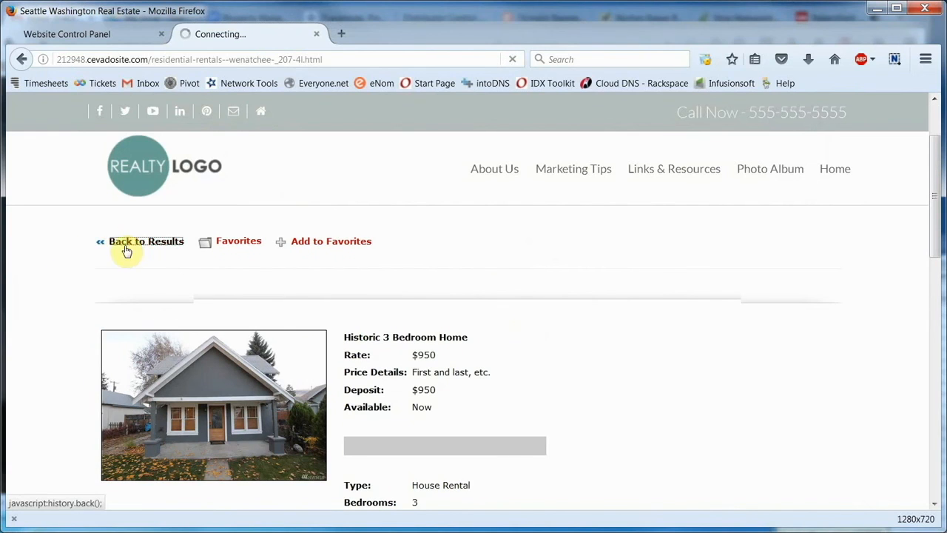
click(145, 241)
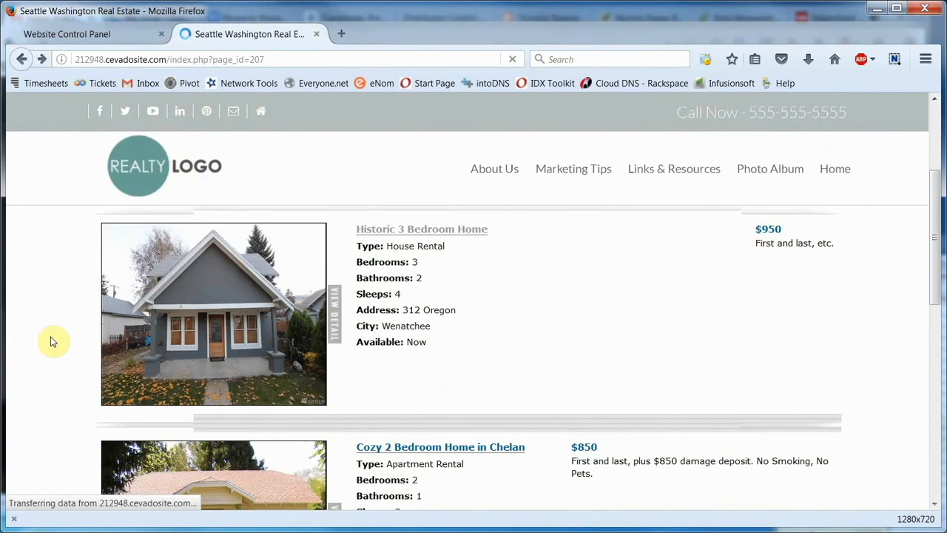
scroll(down, 3)
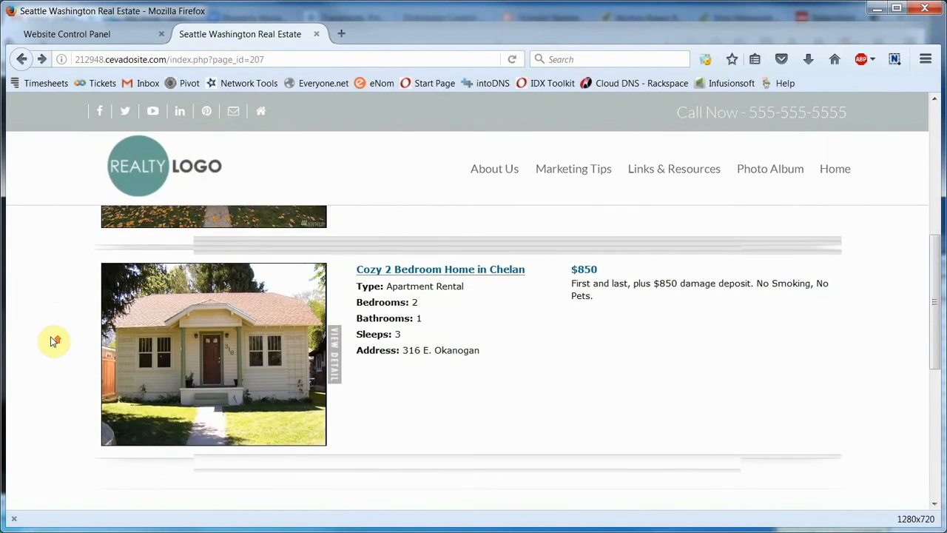
scroll(up, 3)
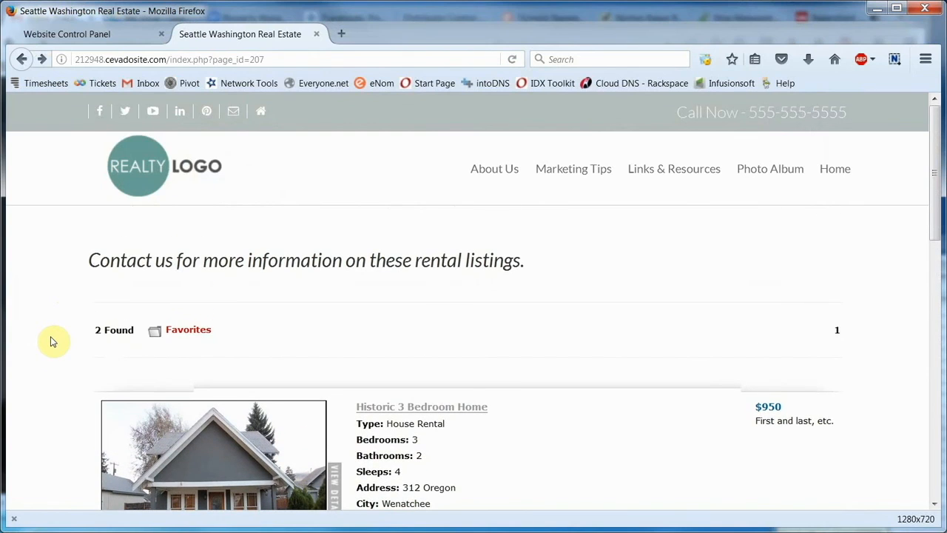